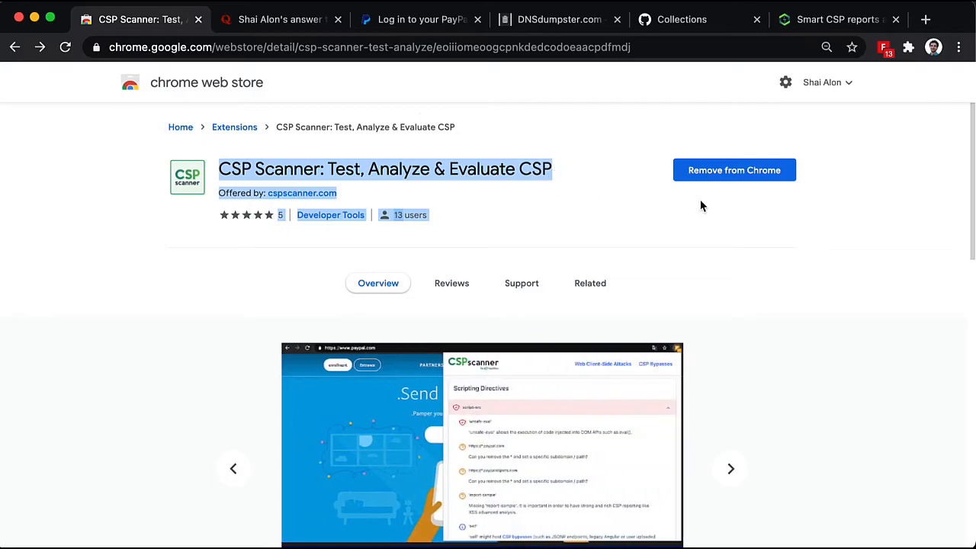
Switch to the Quora answer about the Content-Security-Policy header
click(278, 19)
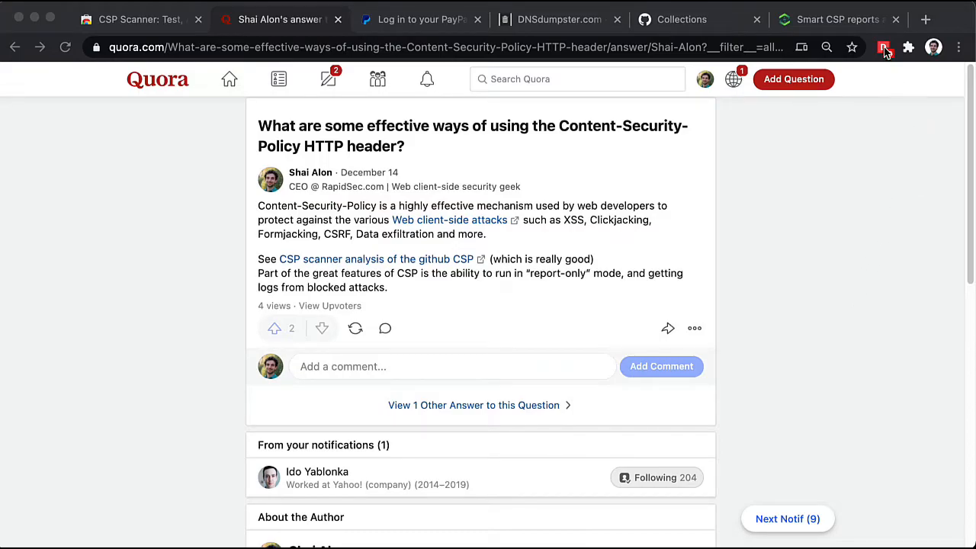
Scan the Quora page with CSP Scanner: score 41, grade D, policy shown through report-uri
click(884, 47)
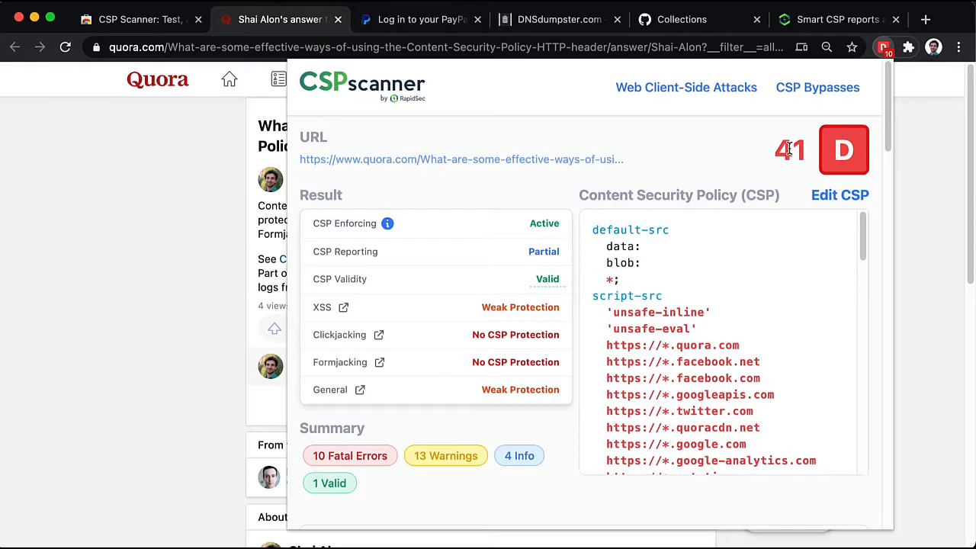
mouse_move(890, 111)
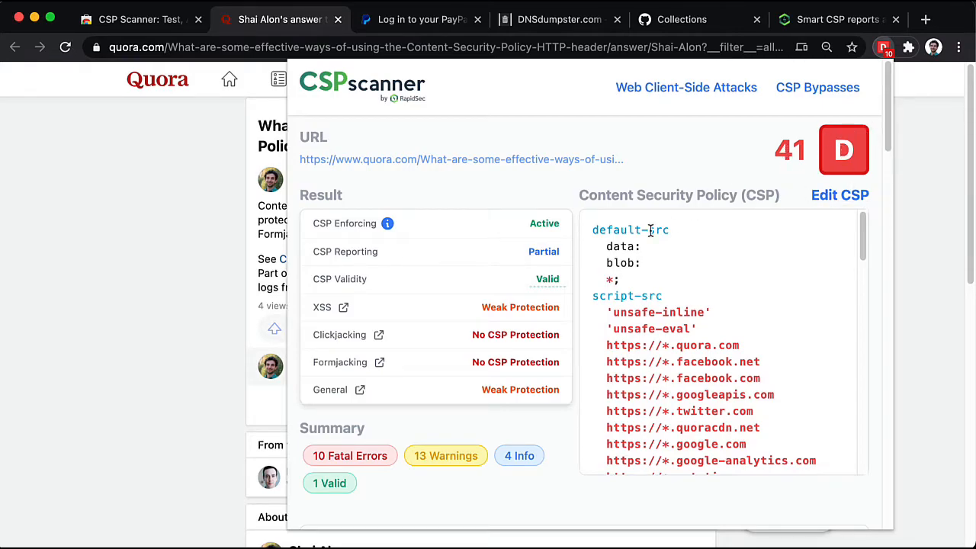
mouse_move(557, 246)
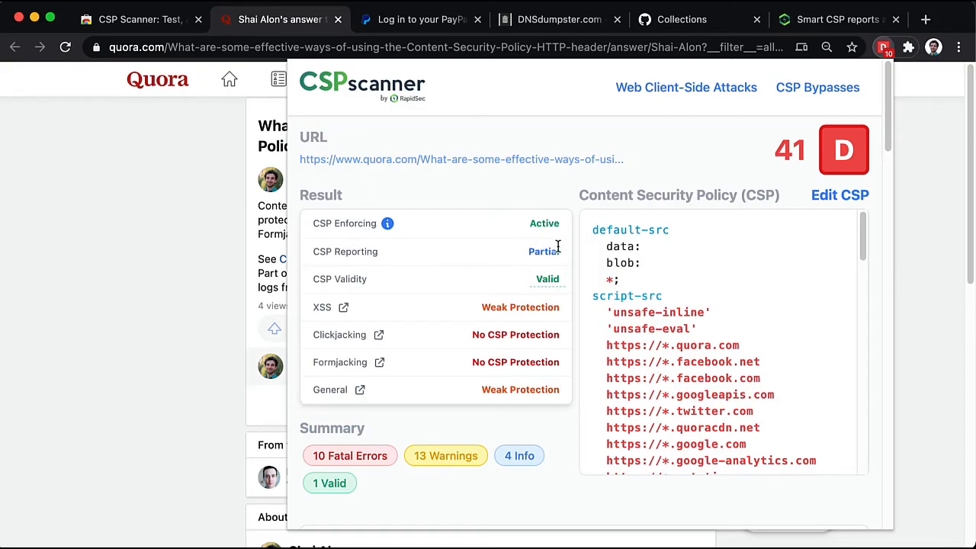
mouse_move(488, 309)
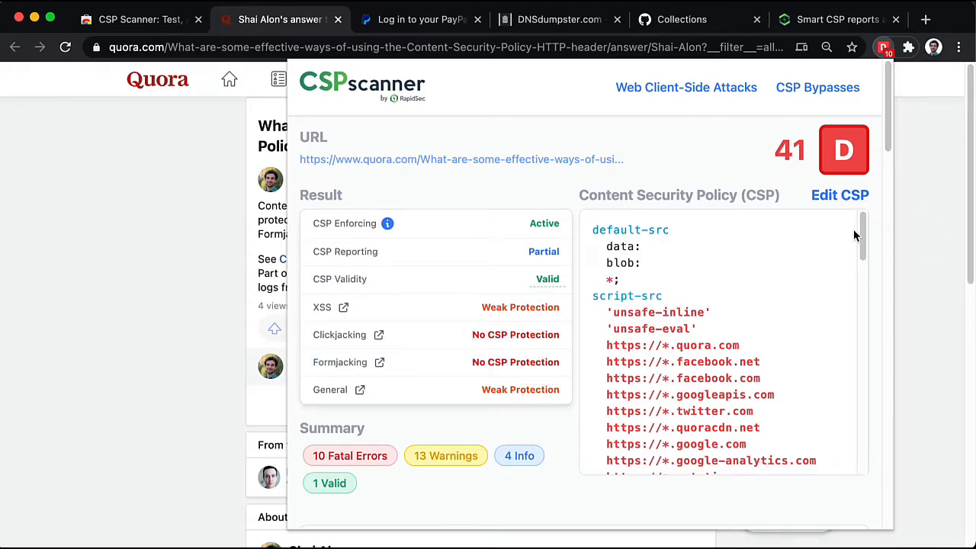
scroll(down, 3)
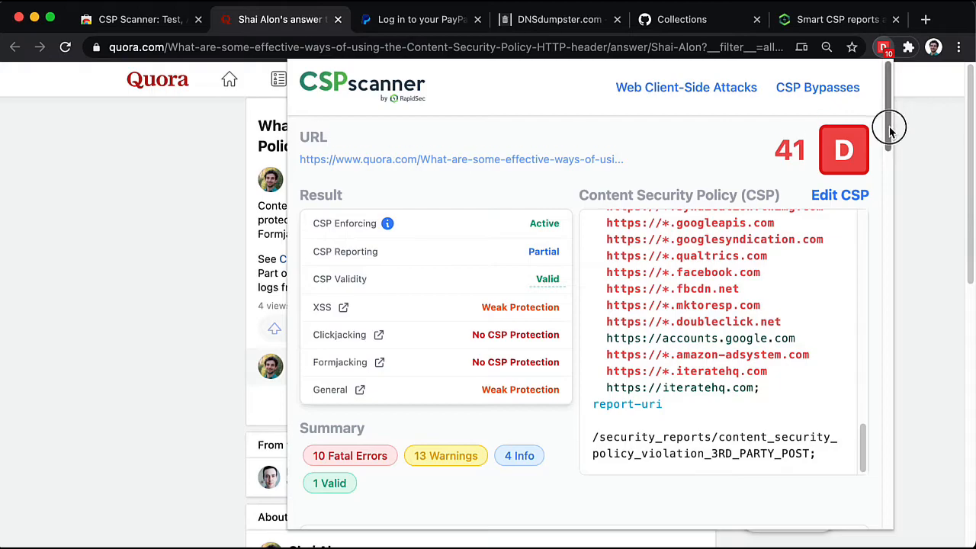
Expand default-src to show its flagged wildcard, data: and blob: sources, then view script-src risks
scroll(down, 3)
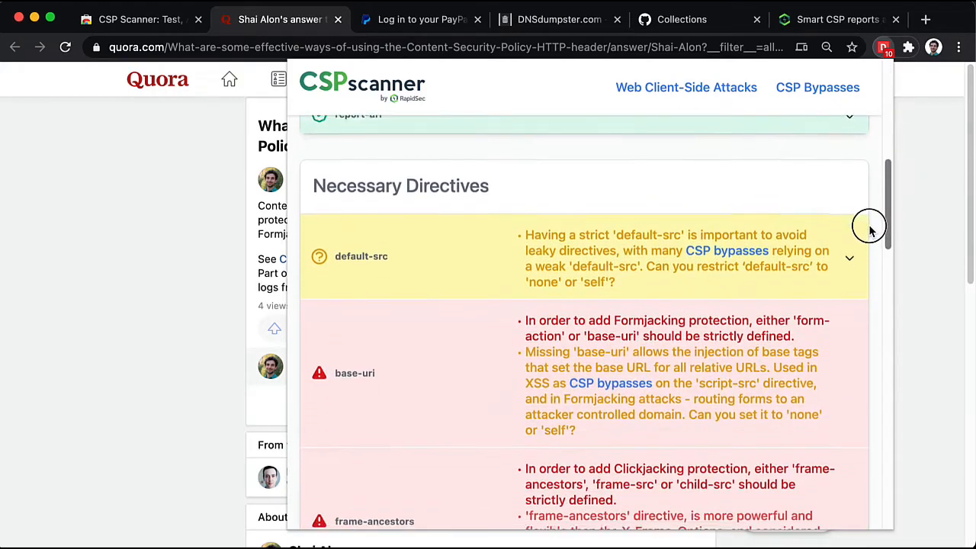
scroll(down, 3)
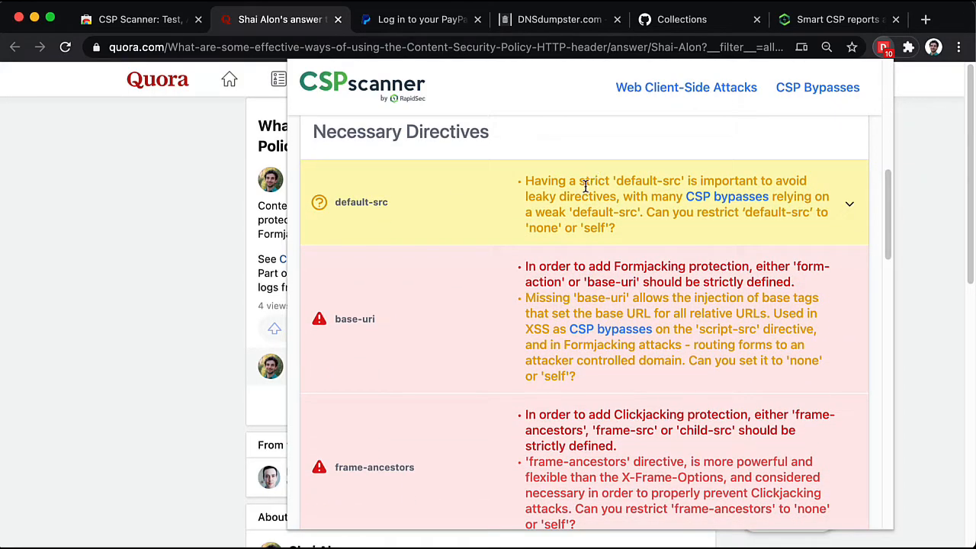
click(849, 204)
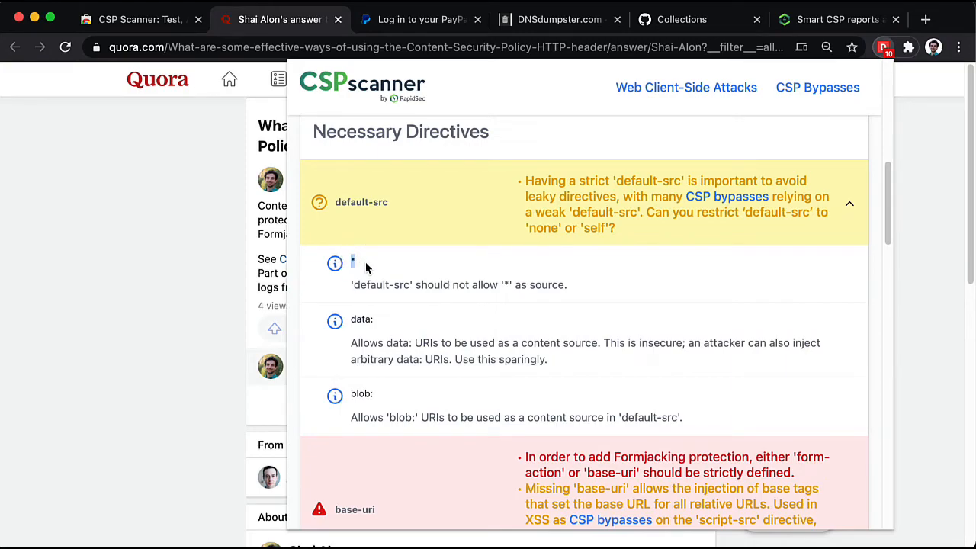
mouse_move(404, 273)
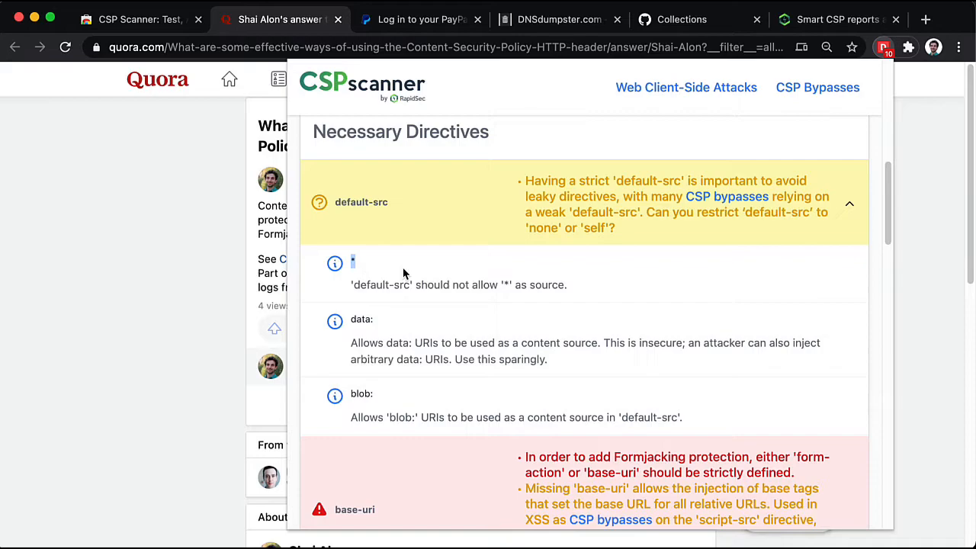
mouse_move(602, 197)
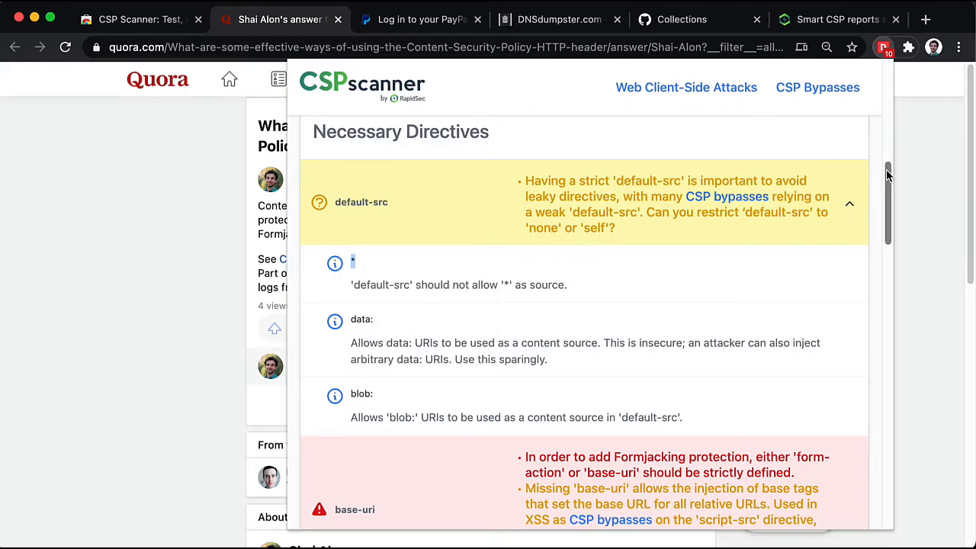
scroll(down, 3)
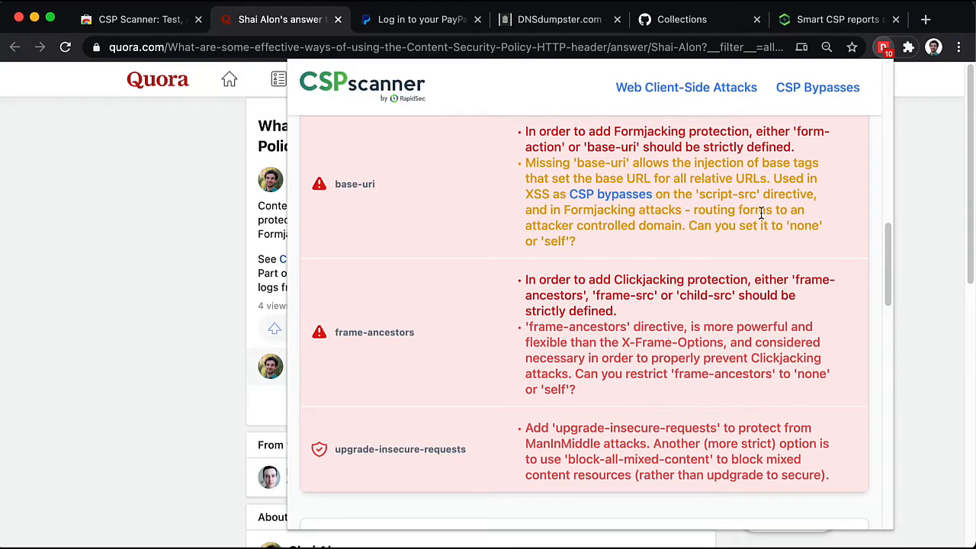
mouse_move(339, 185)
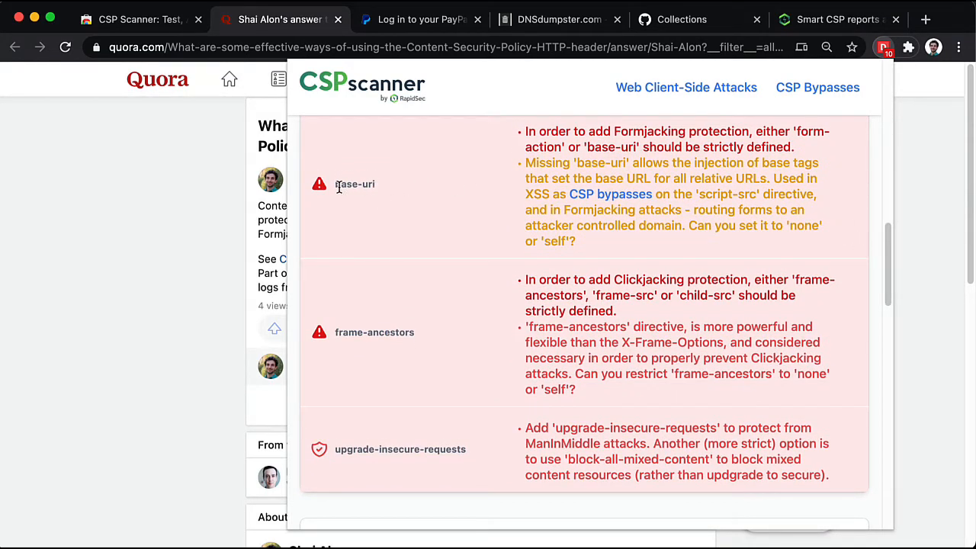
mouse_move(430, 525)
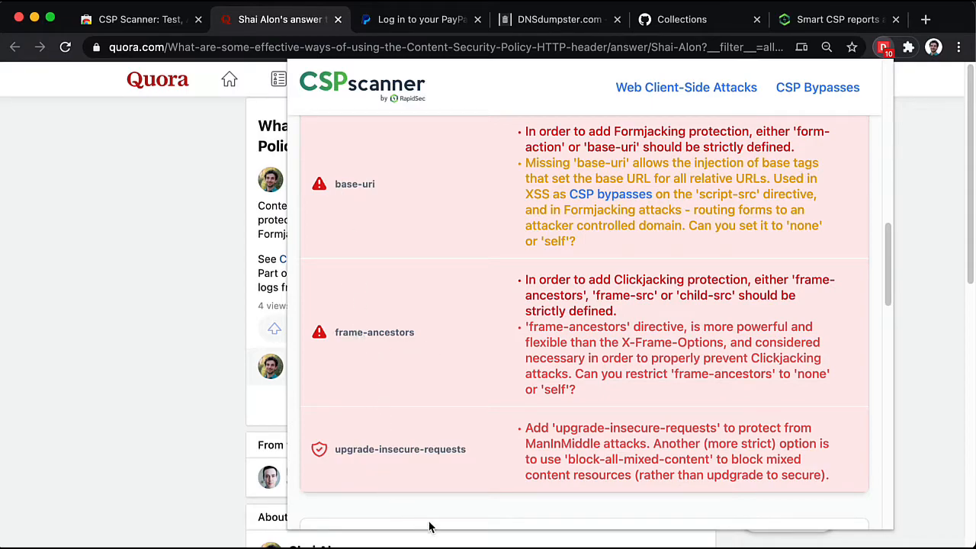
mouse_move(345, 459)
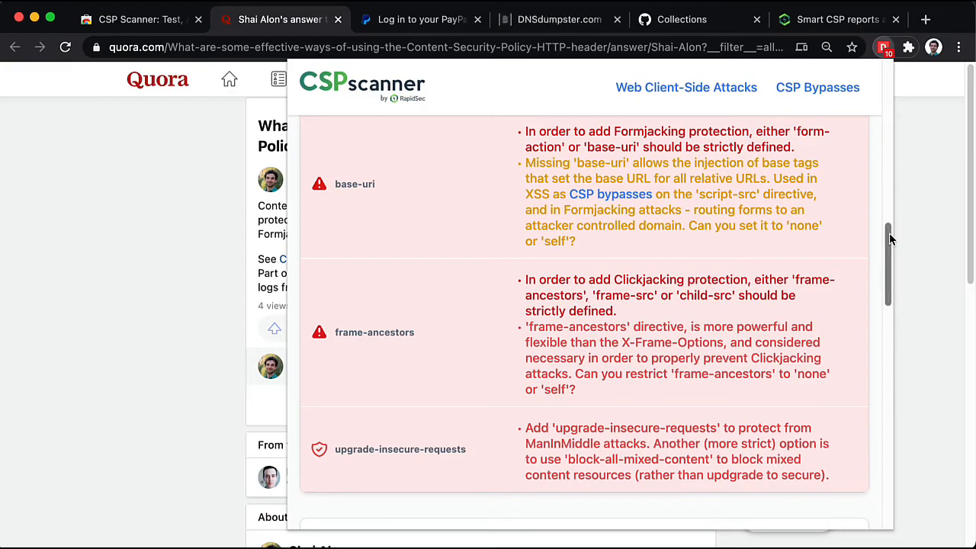
scroll(down, 3)
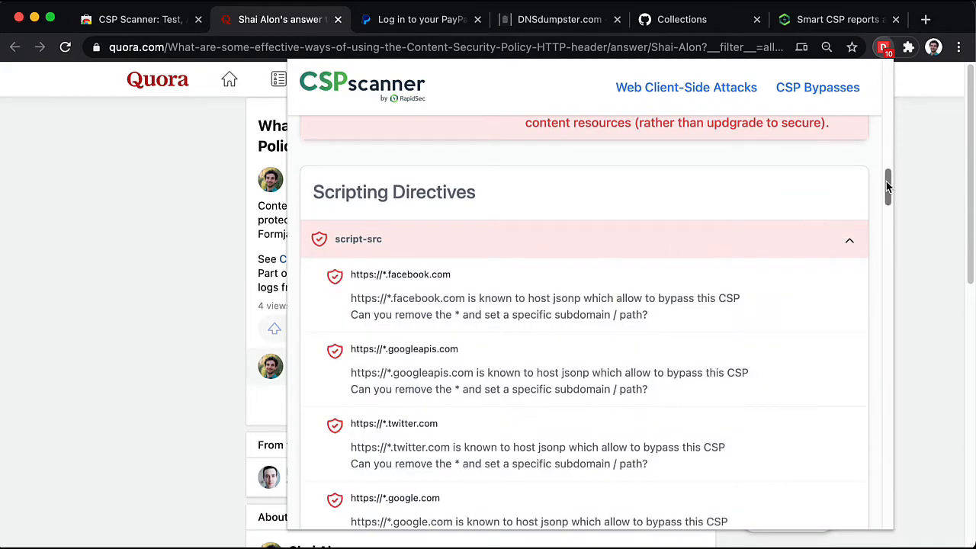
Review Quora's remaining script-src, frame, content and form-action warnings, marking the google-analytics.com bypass
scroll(down, 3)
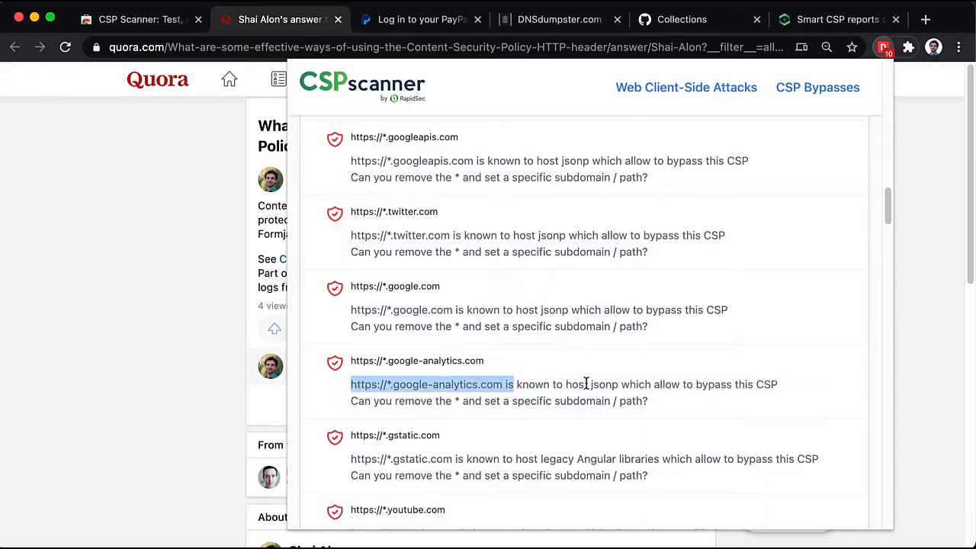
double_click(603, 384)
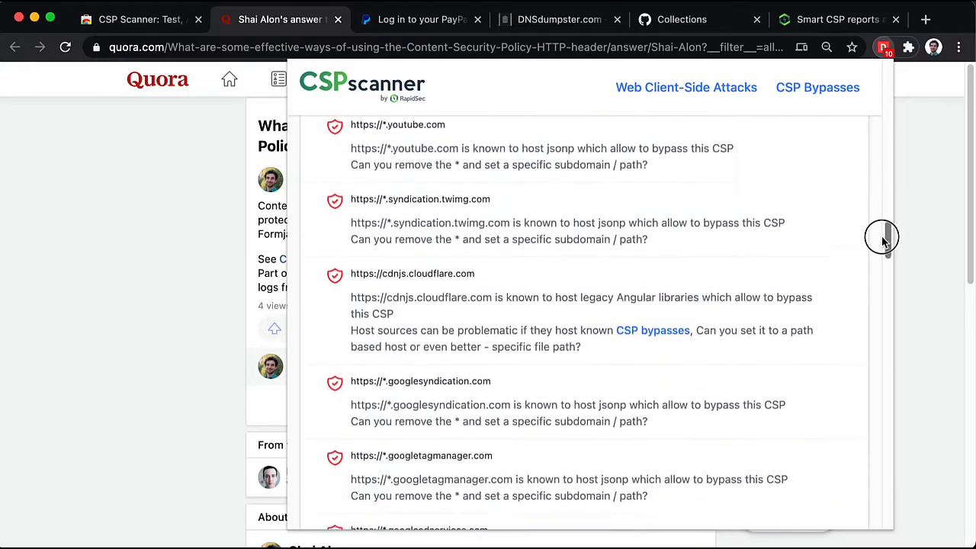
scroll(down, 3)
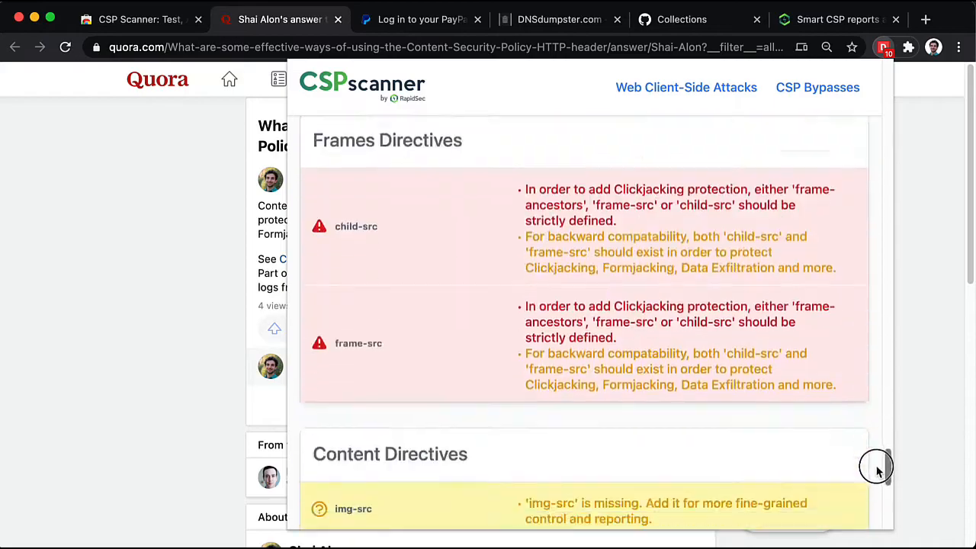
scroll(down, 3)
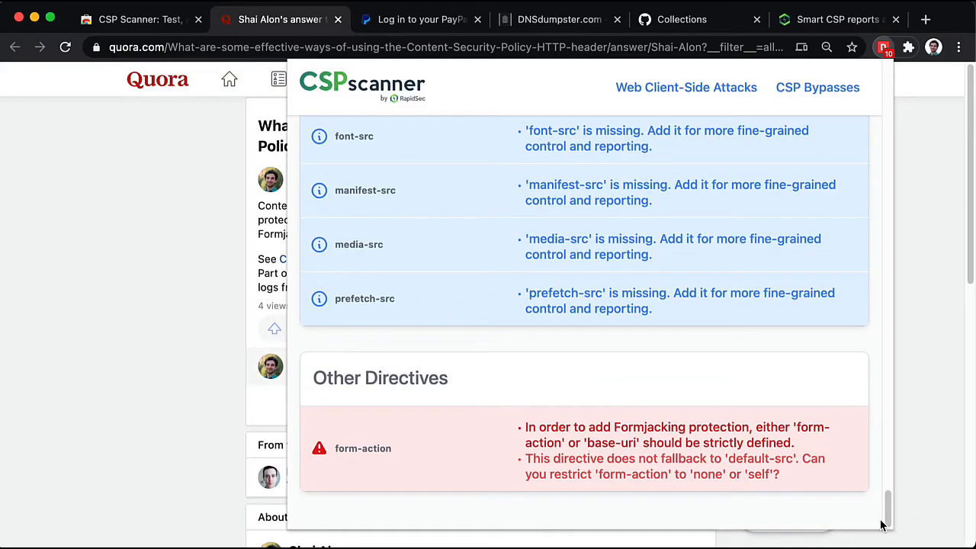
mouse_move(331, 450)
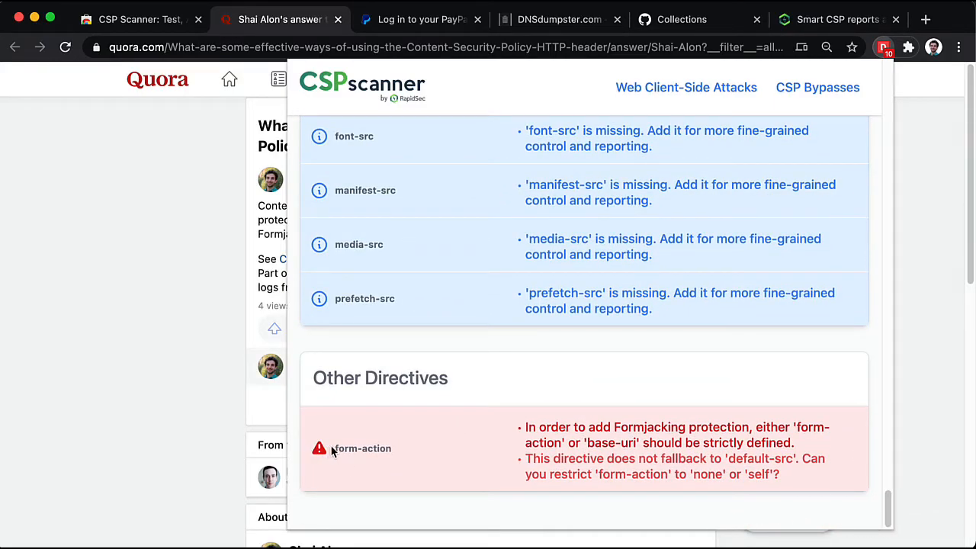
mouse_move(415, 461)
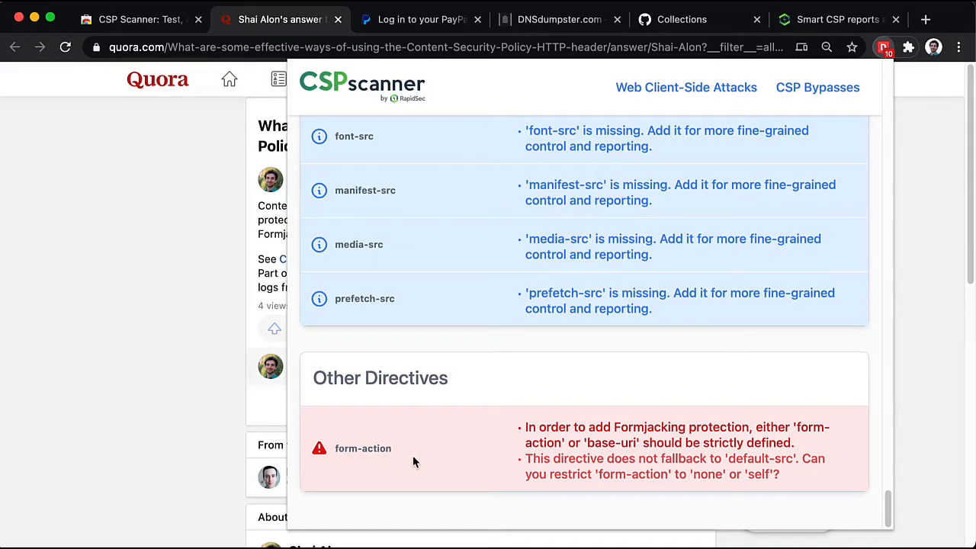
mouse_move(887, 507)
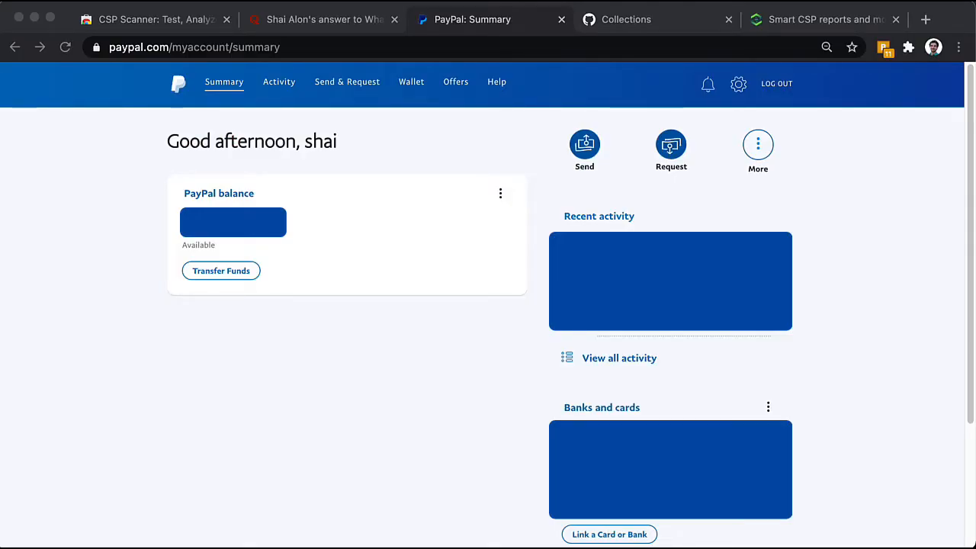
Scan PayPal's page (79, B) and expand its report-uri endpoint and default-src findings
click(884, 47)
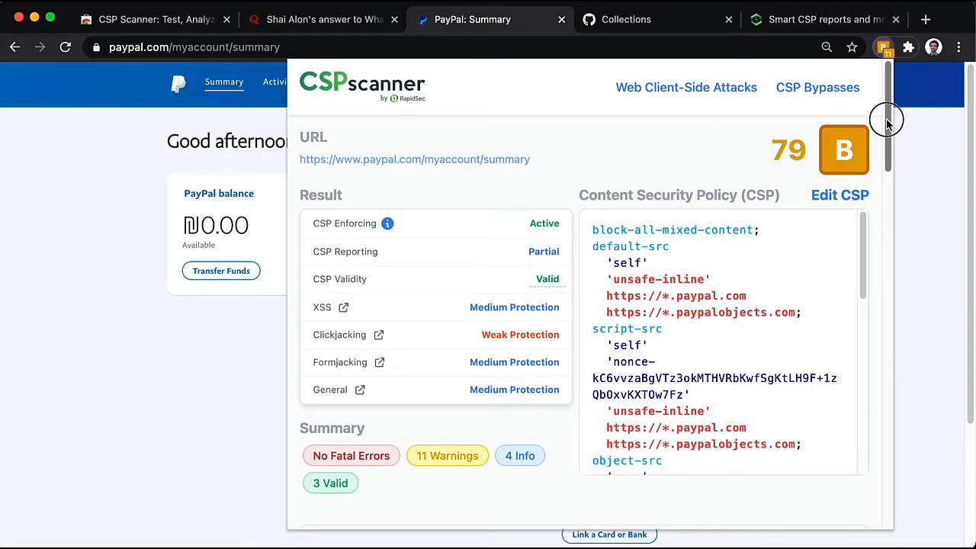
scroll(down, 3)
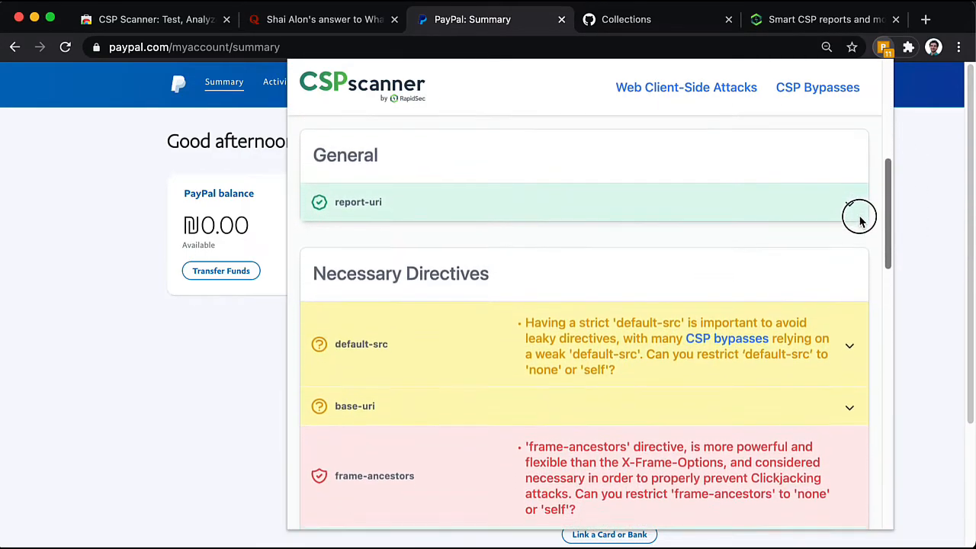
click(849, 201)
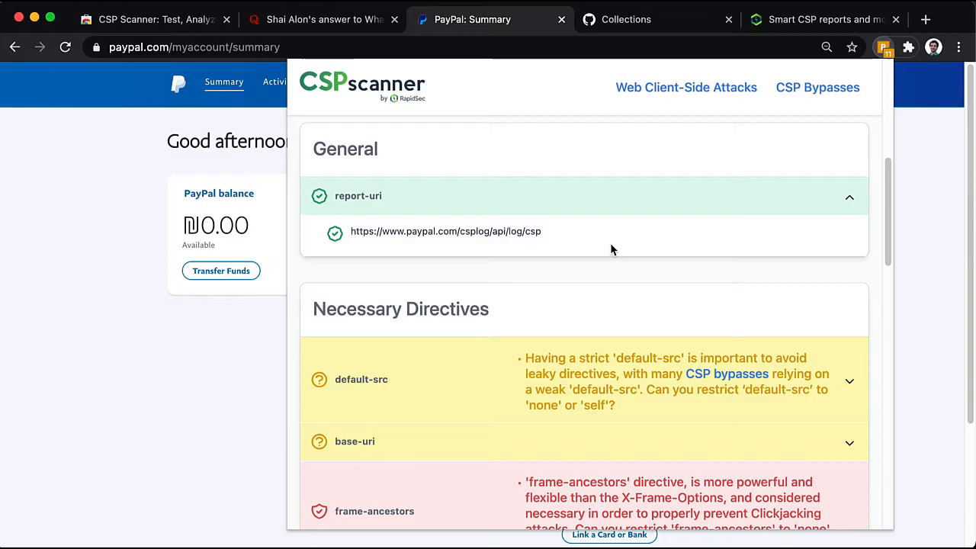
mouse_move(854, 283)
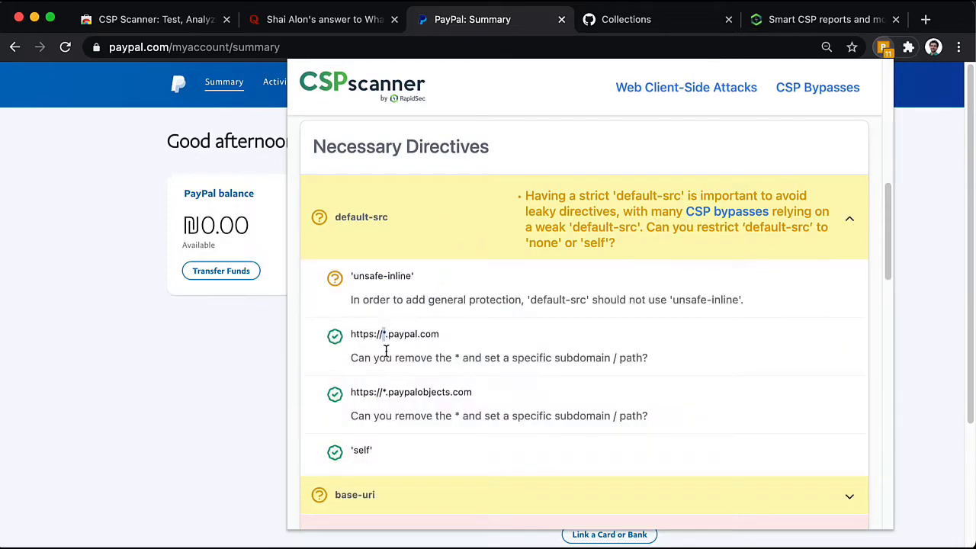
mouse_move(396, 447)
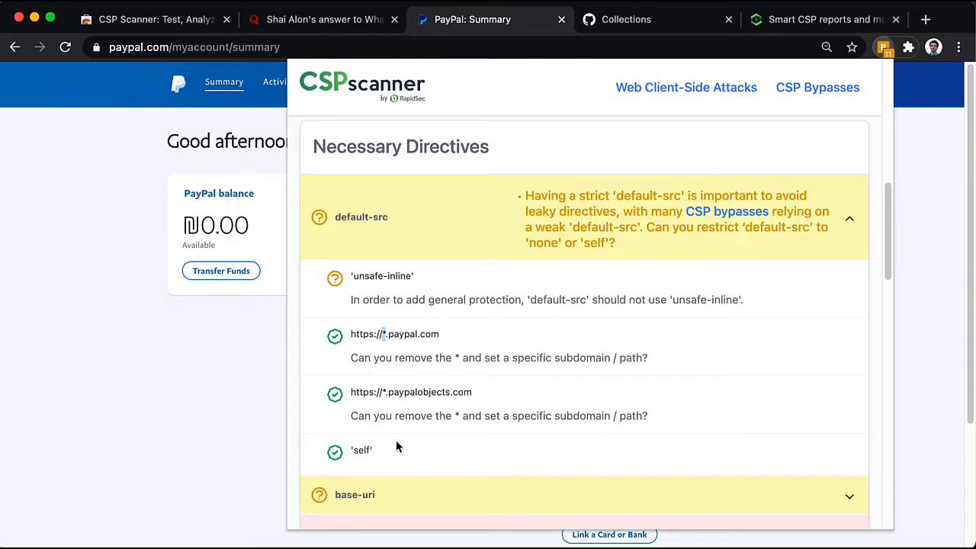
mouse_move(387, 334)
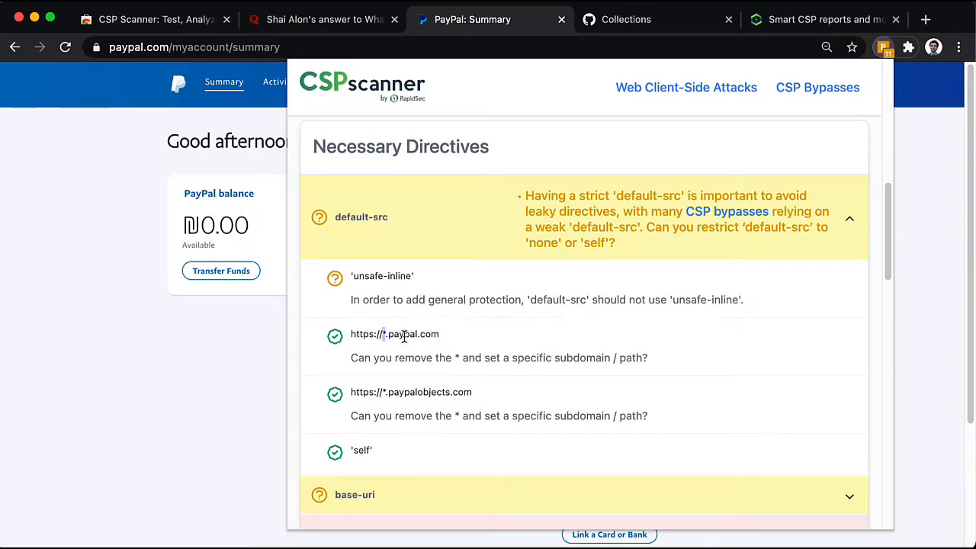
mouse_move(888, 238)
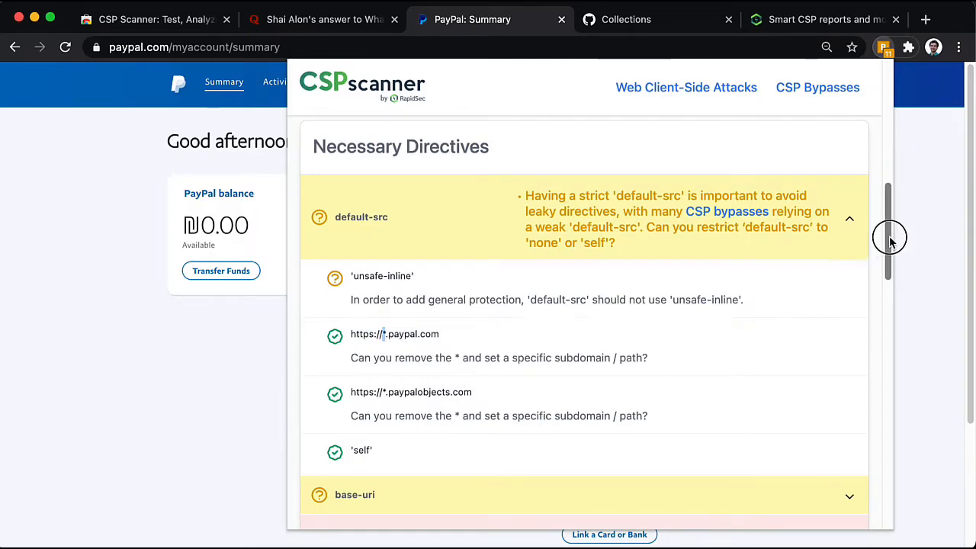
Review PayPal's frame-ancestors and script-src nonce findings, then switch to GitHub's Collections page
scroll(down, 3)
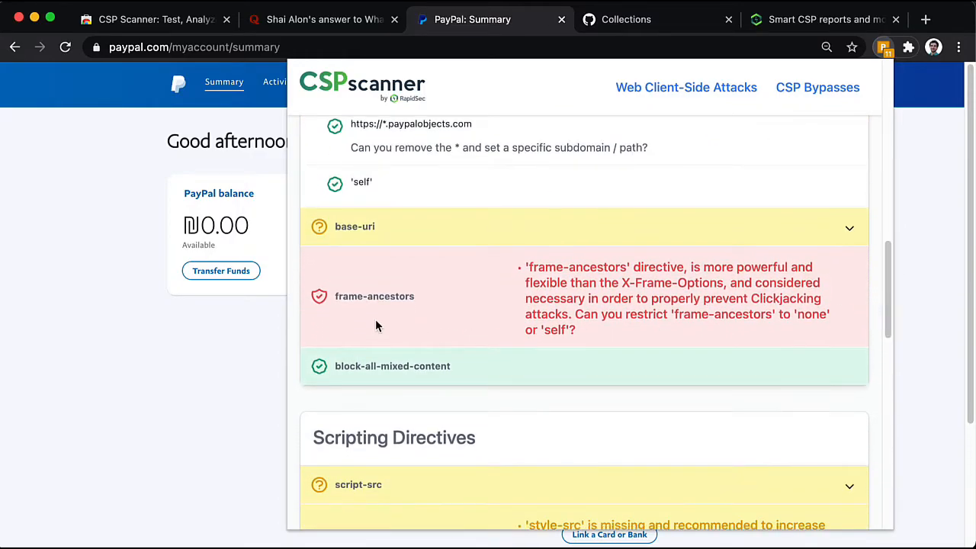
double_click(373, 296)
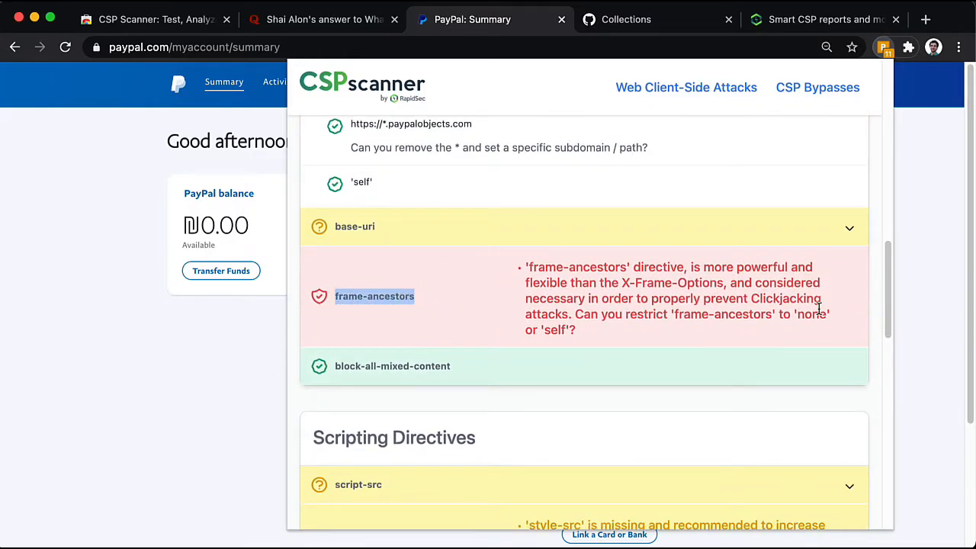
scroll(down, 3)
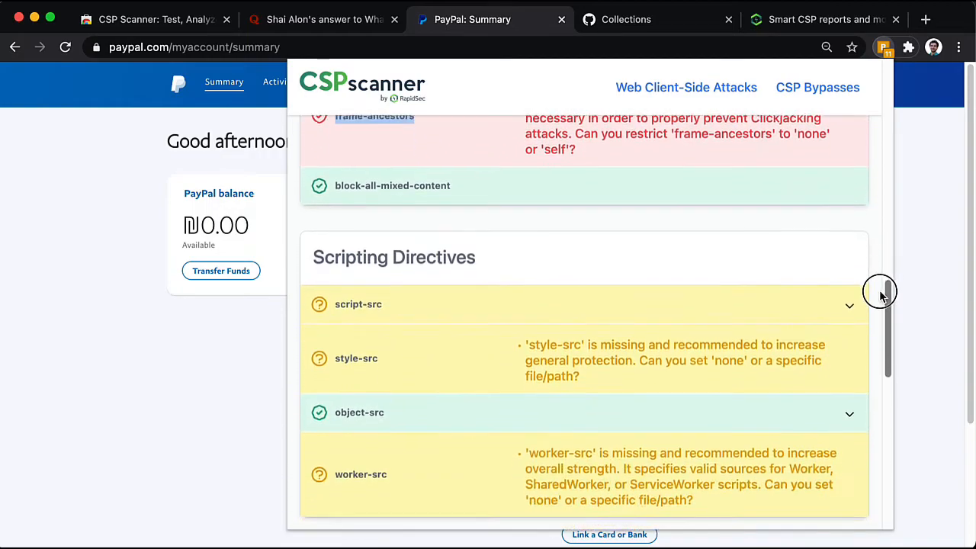
scroll(down, 3)
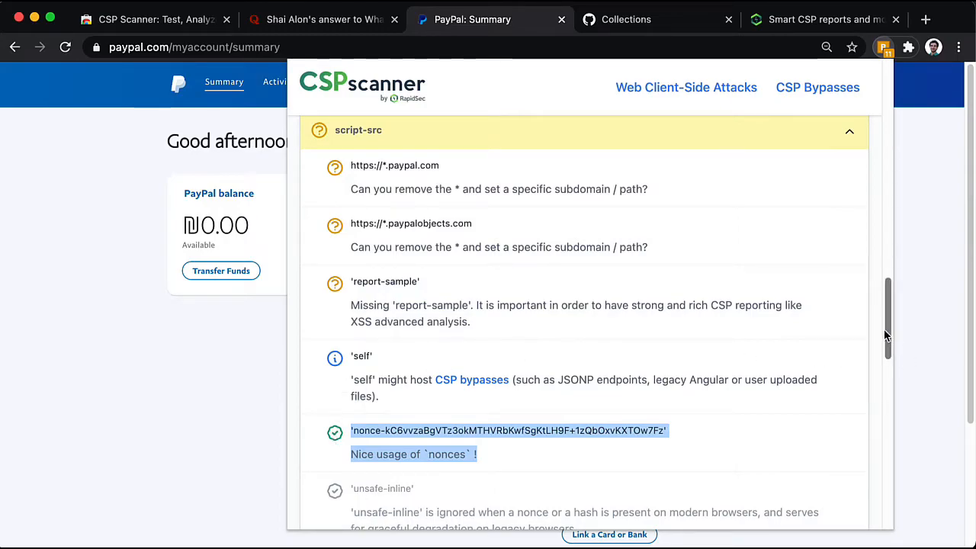
scroll(up, 3)
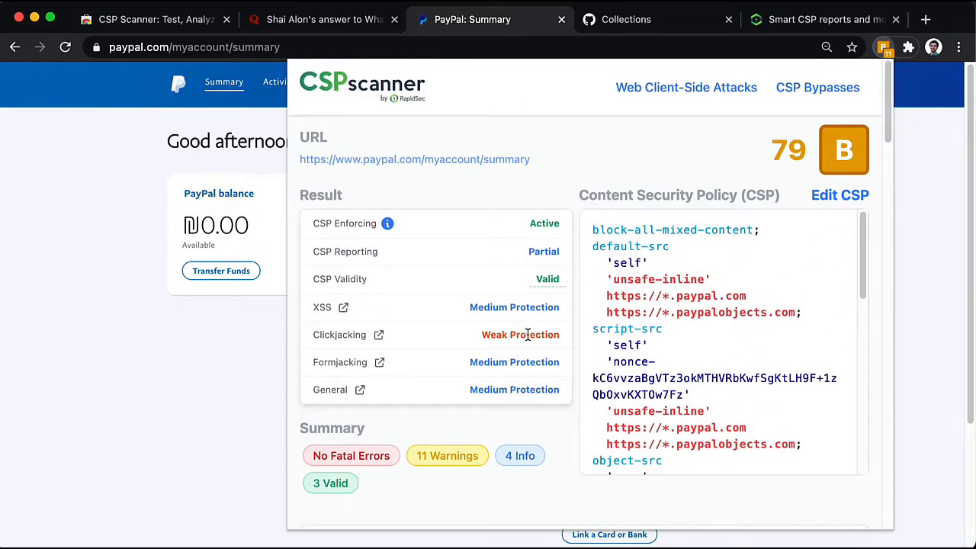
mouse_move(516, 309)
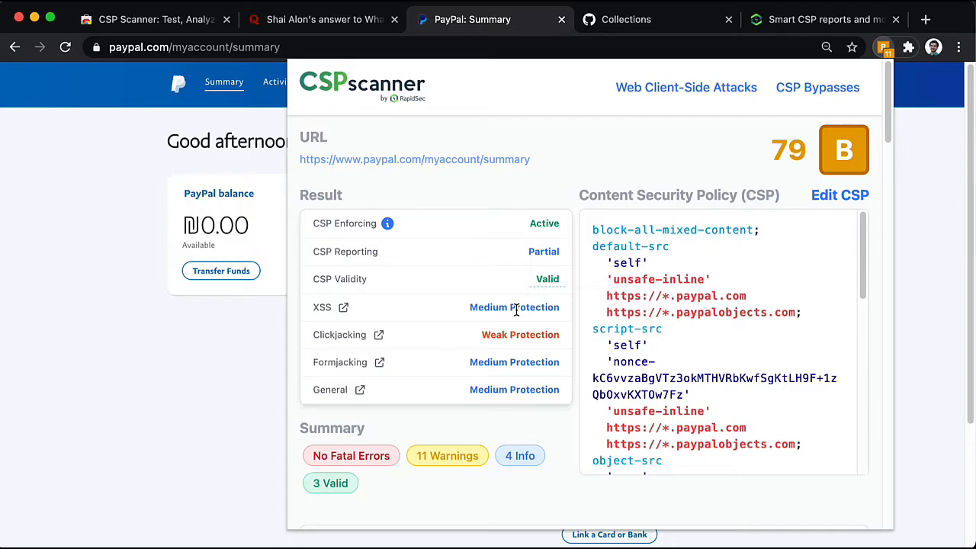
click(655, 19)
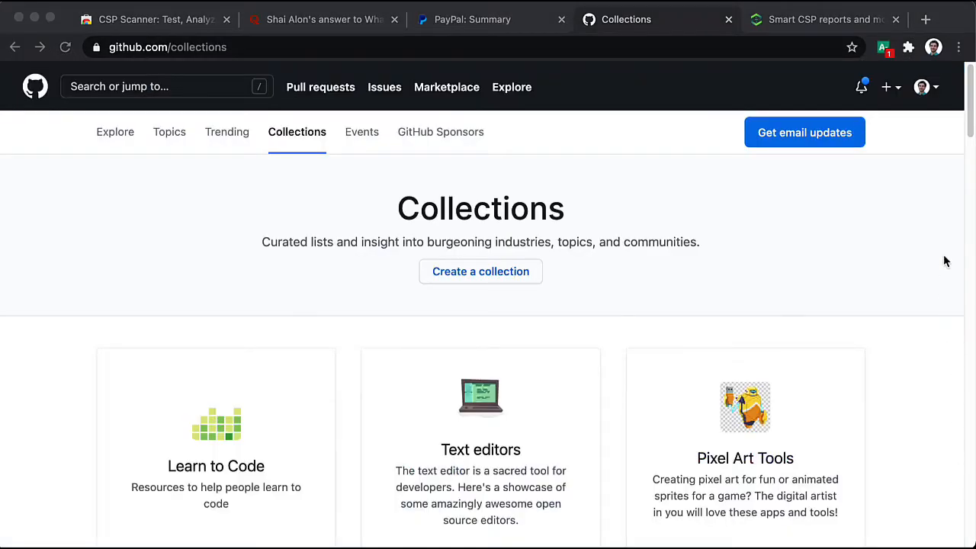
Scan GitHub's Collections page (83, A-) and view the fatal missing report-uri error
click(884, 47)
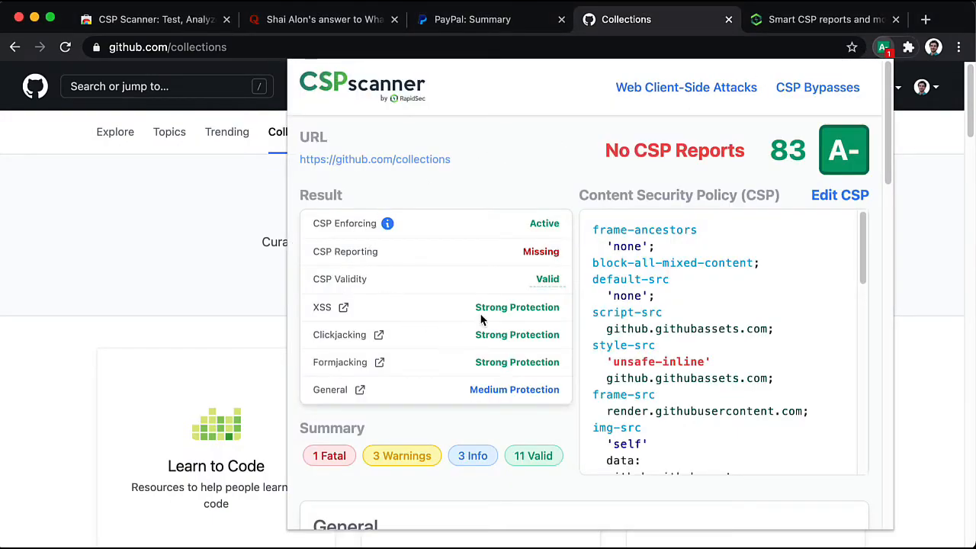
mouse_move(501, 408)
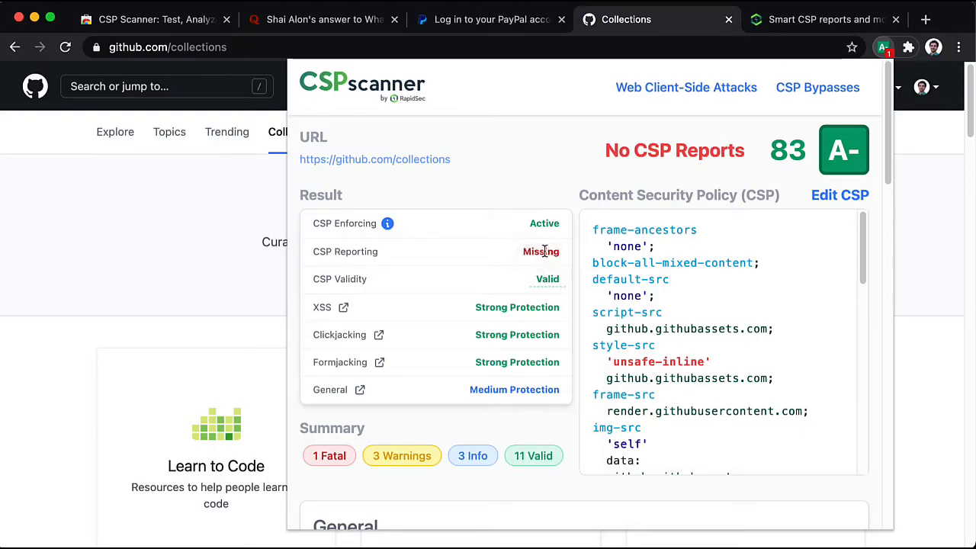
scroll(down, 3)
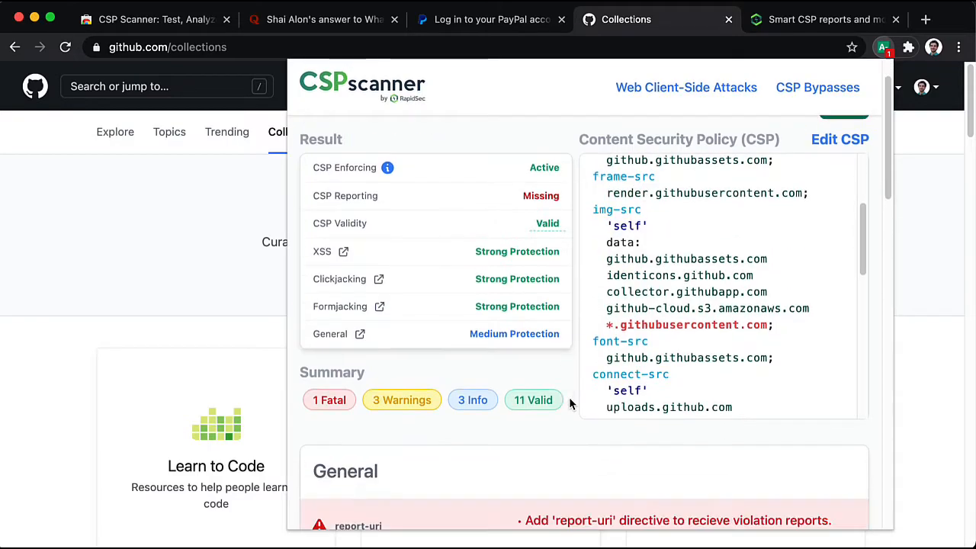
scroll(down, 3)
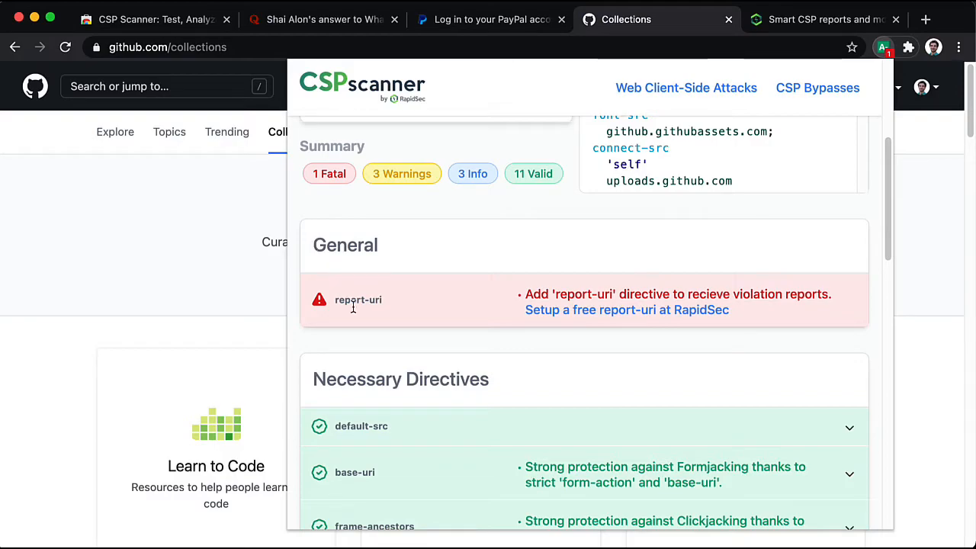
Mark style-src's 'unsafe-inline' warning, then load GitHub's policy into the cspscanner.com editor via Edit CSP
scroll(down, 3)
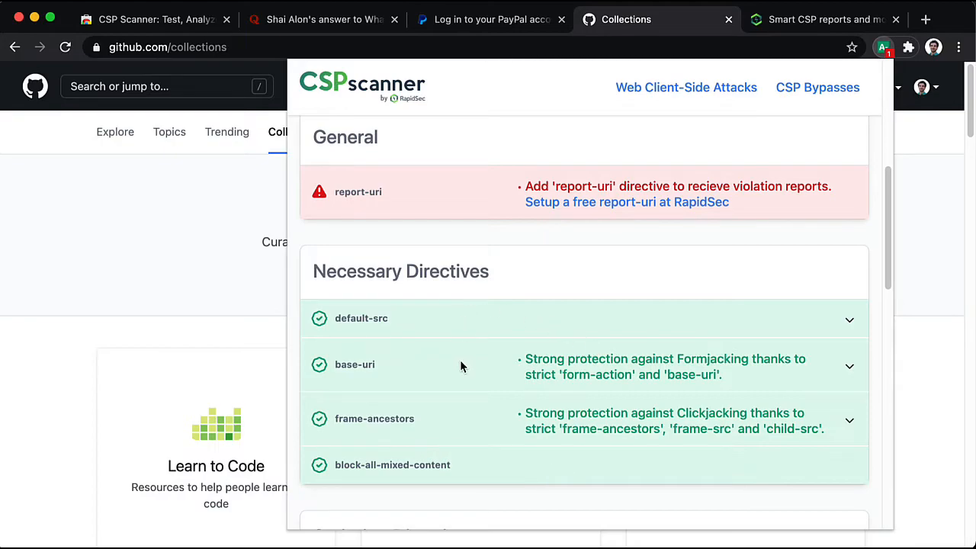
scroll(down, 3)
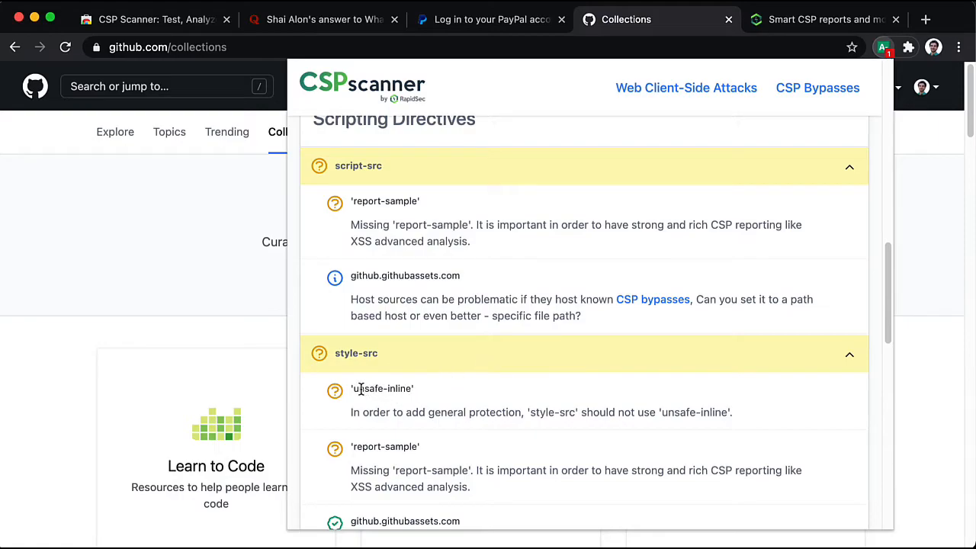
double_click(381, 388)
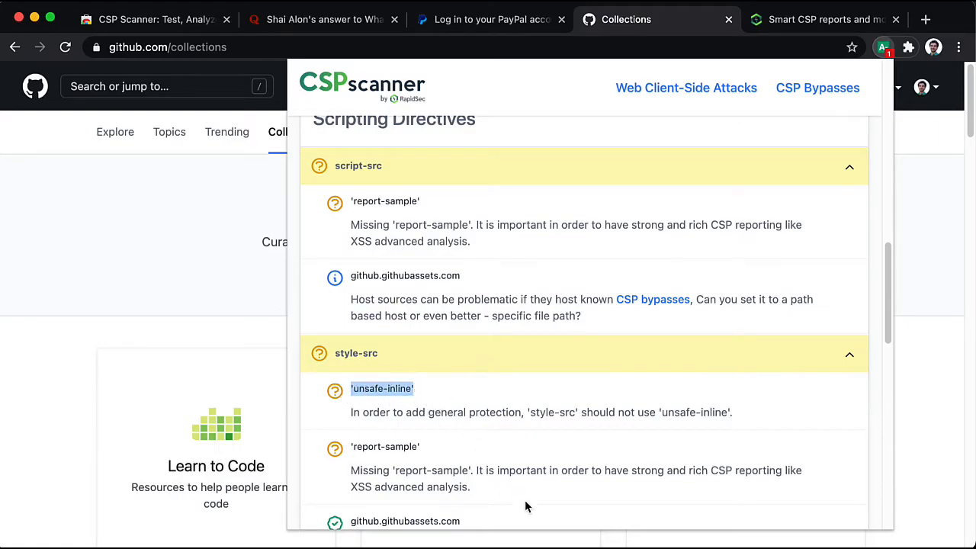
mouse_move(717, 467)
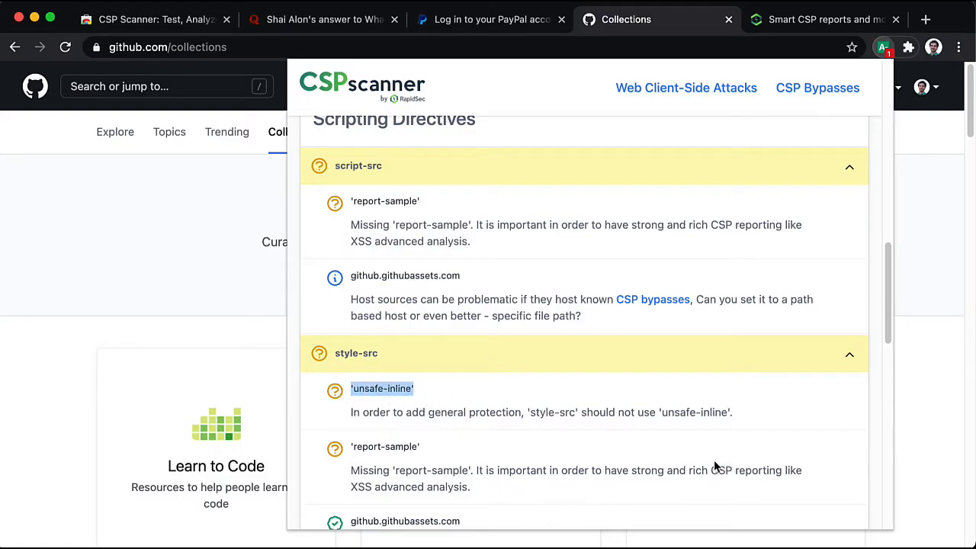
scroll(up, 3)
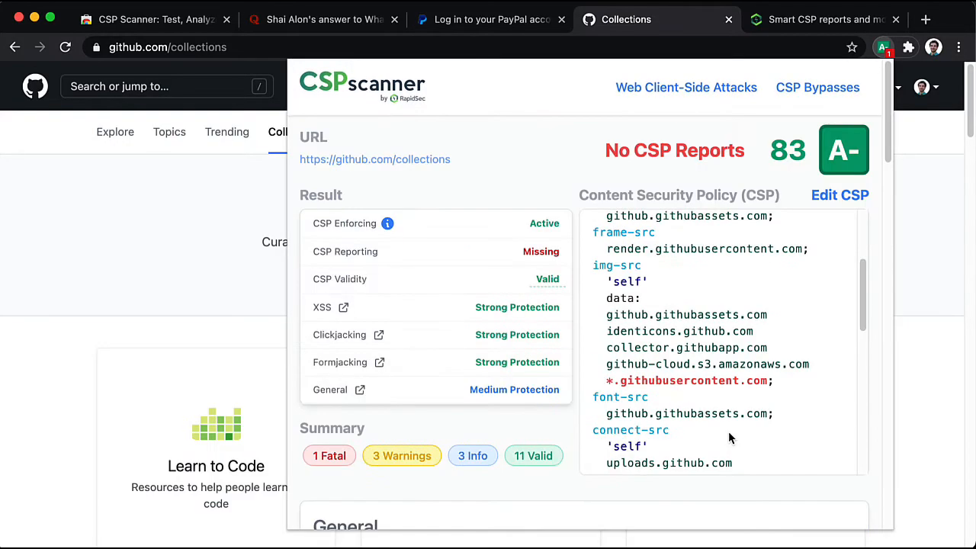
mouse_move(812, 210)
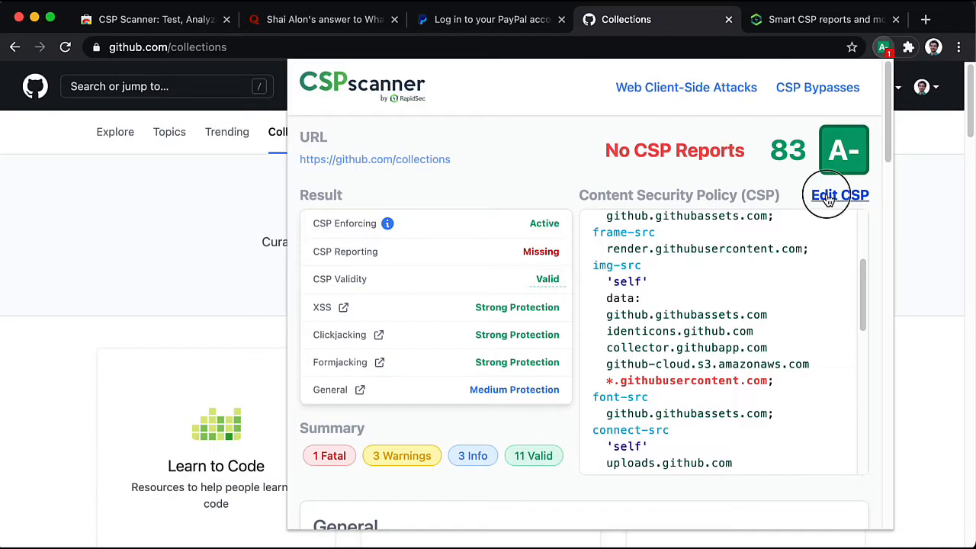
click(838, 195)
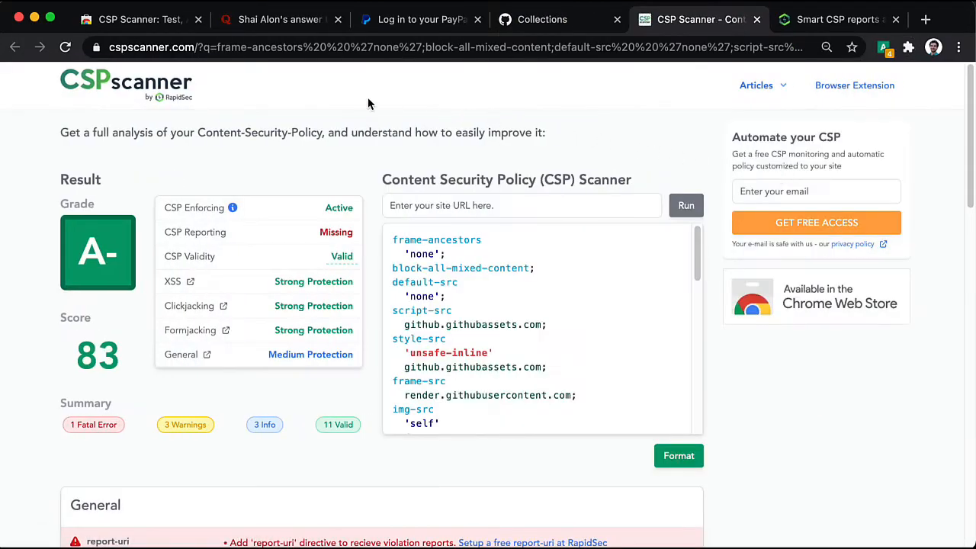
mouse_move(406, 53)
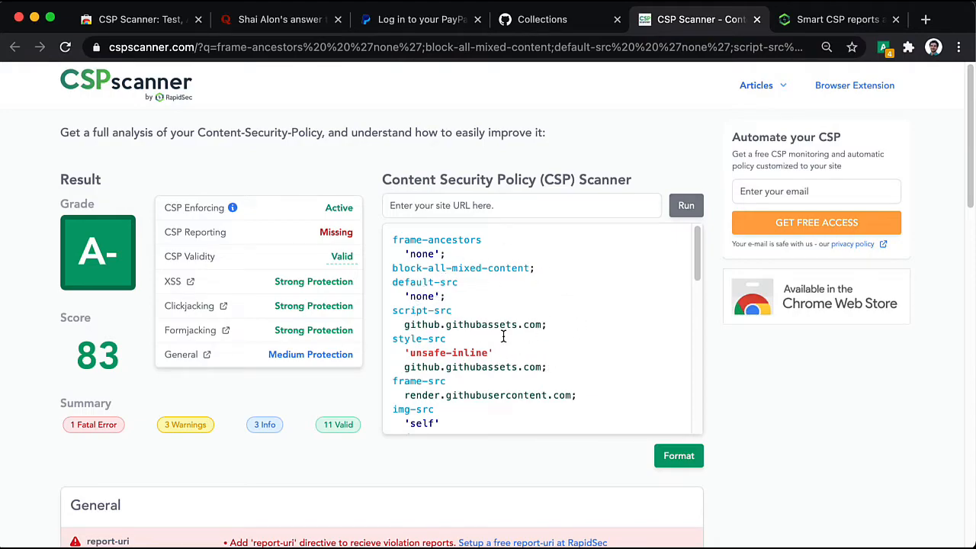
Scroll GitHub's 83 A- analysis down to the General section's missing report-uri error
scroll(down, 3)
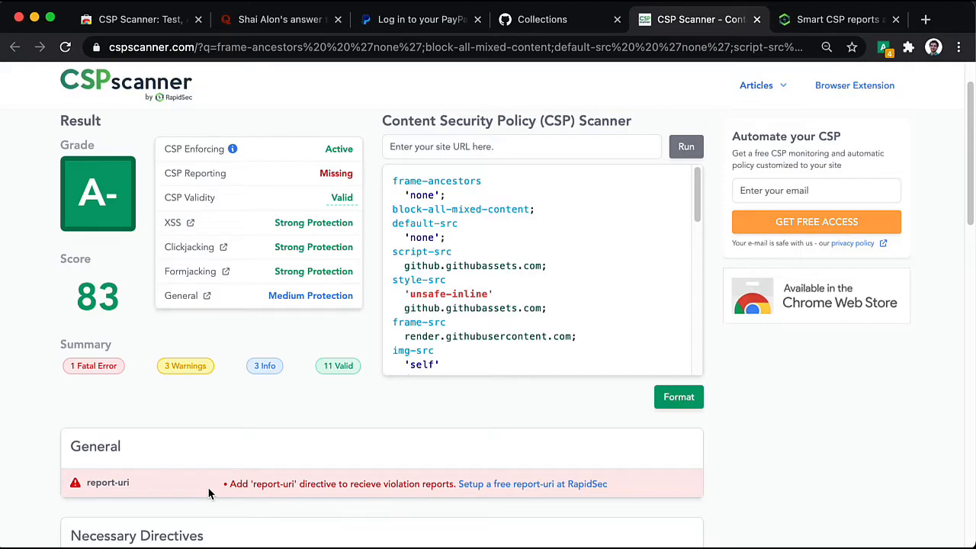
mouse_move(244, 507)
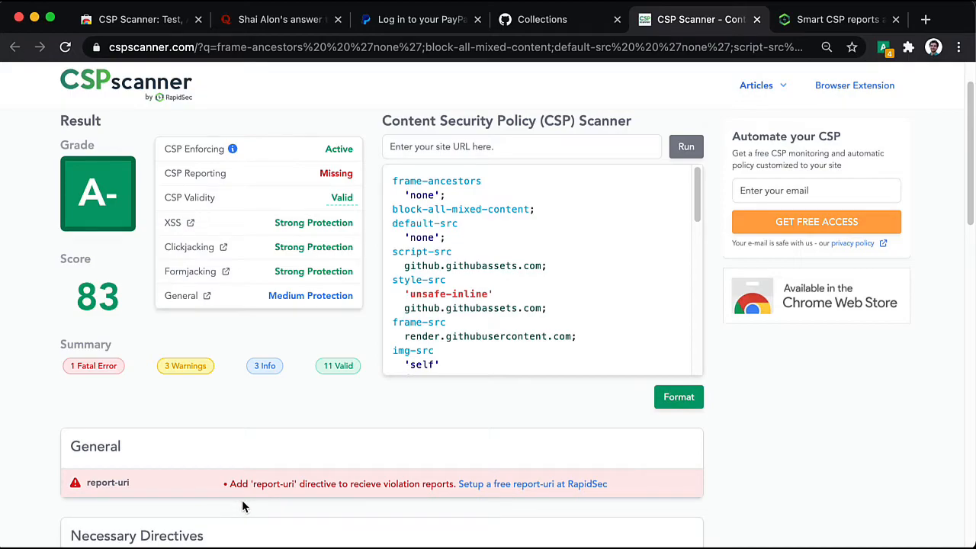
mouse_move(533, 484)
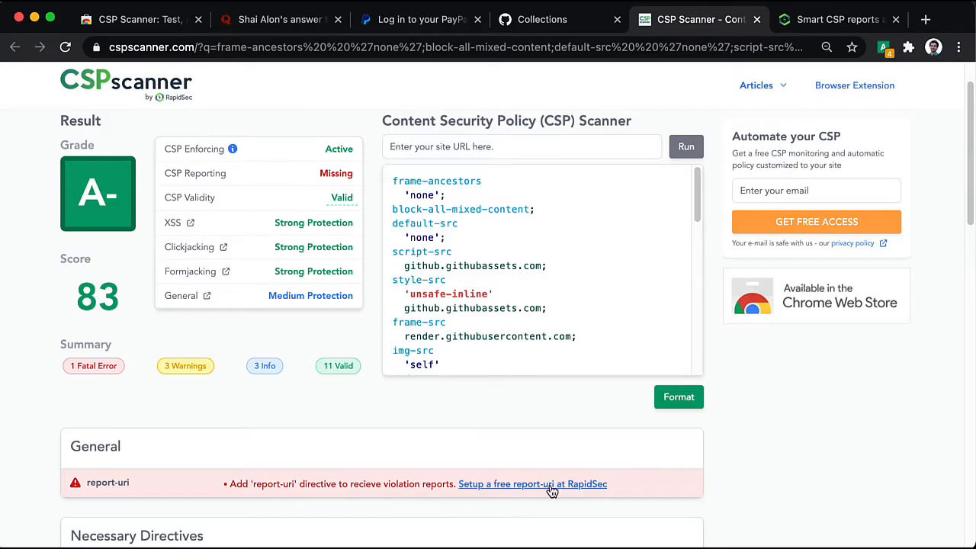
mouse_move(552, 489)
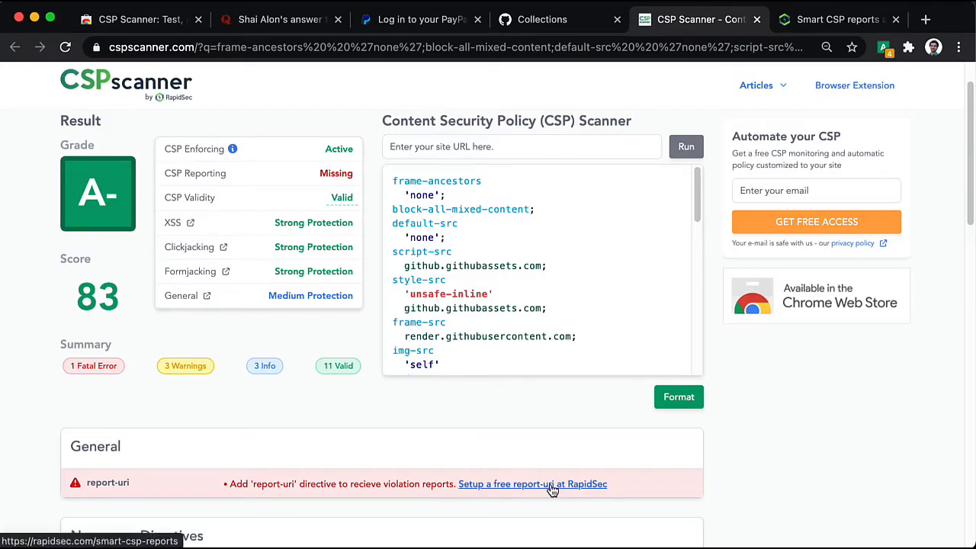
Open RapidSec's free report-uri setup and select the Github.com project's report-only report-uri line
click(531, 483)
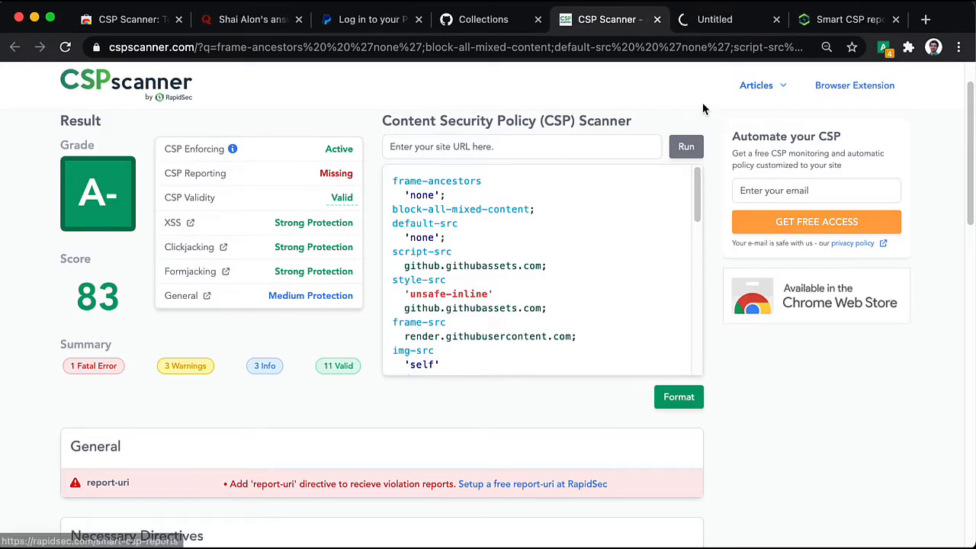
click(728, 19)
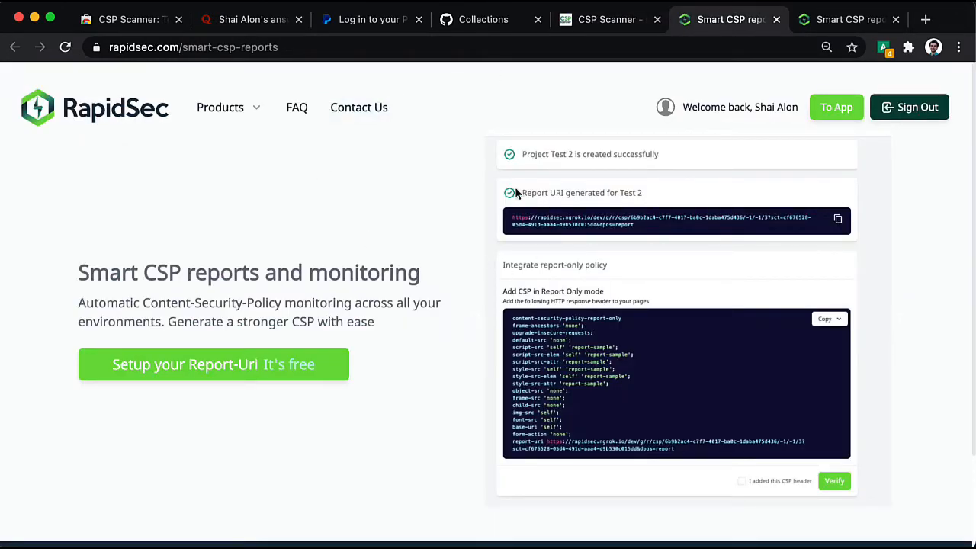
click(849, 19)
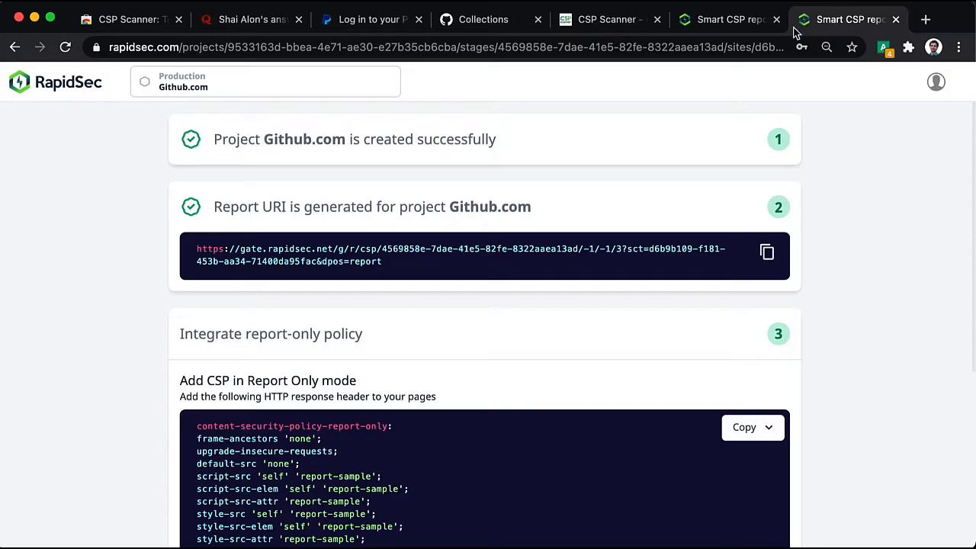
scroll(down, 3)
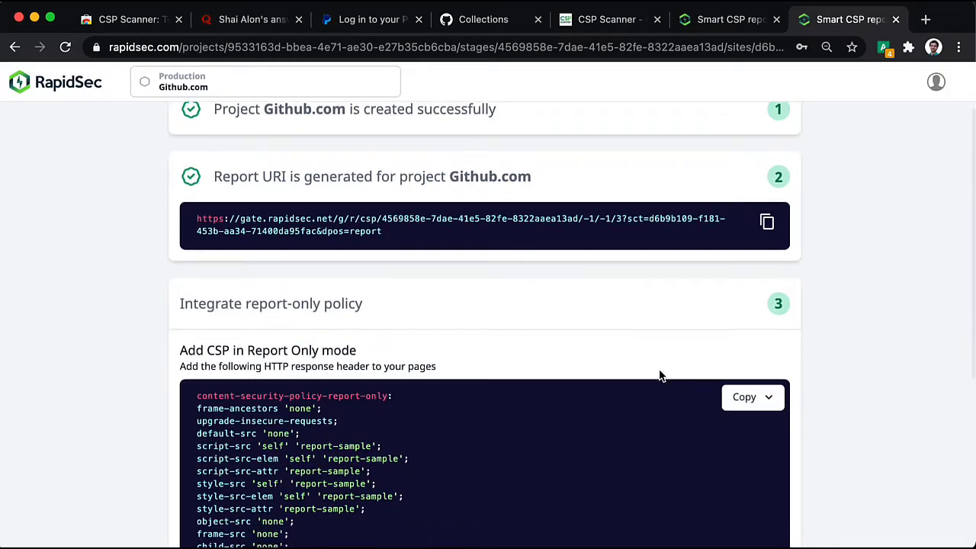
scroll(down, 3)
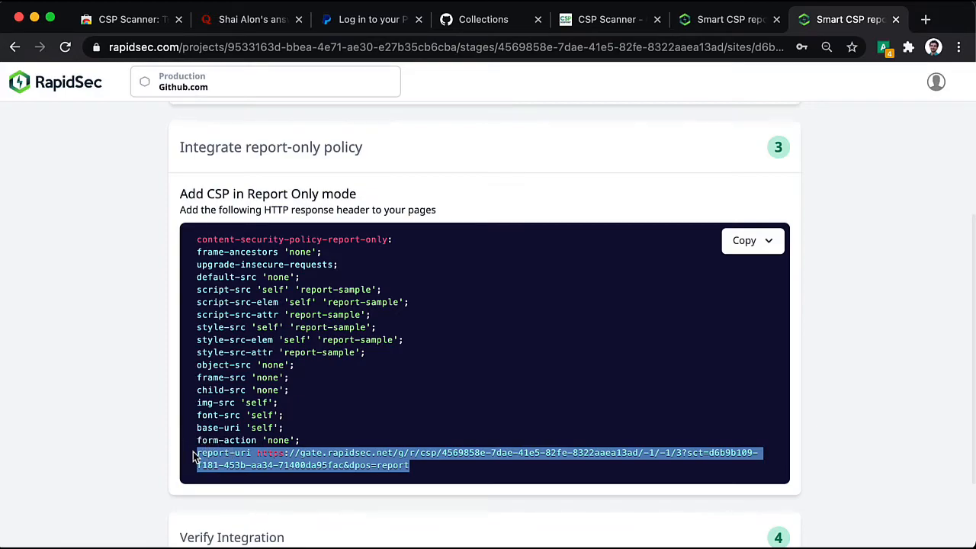
click(606, 19)
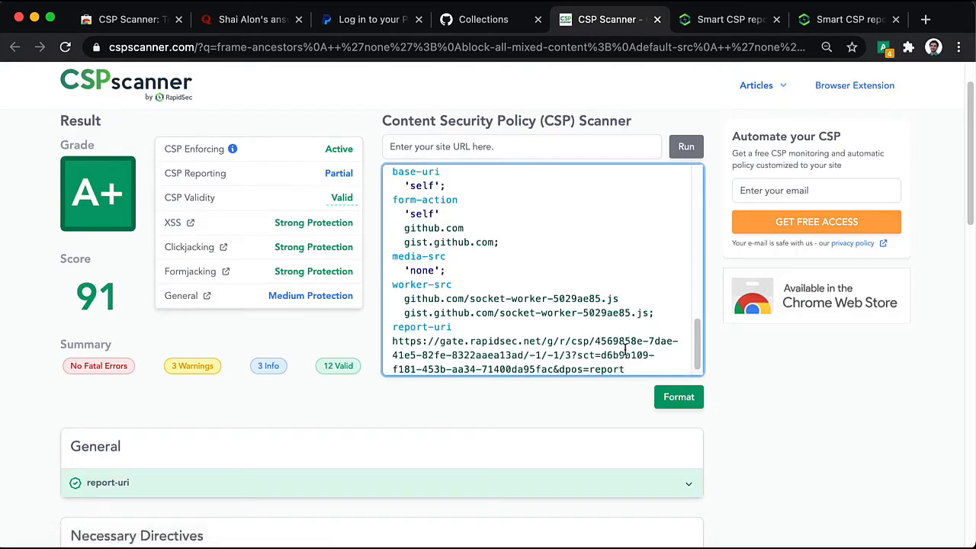
mouse_move(262, 289)
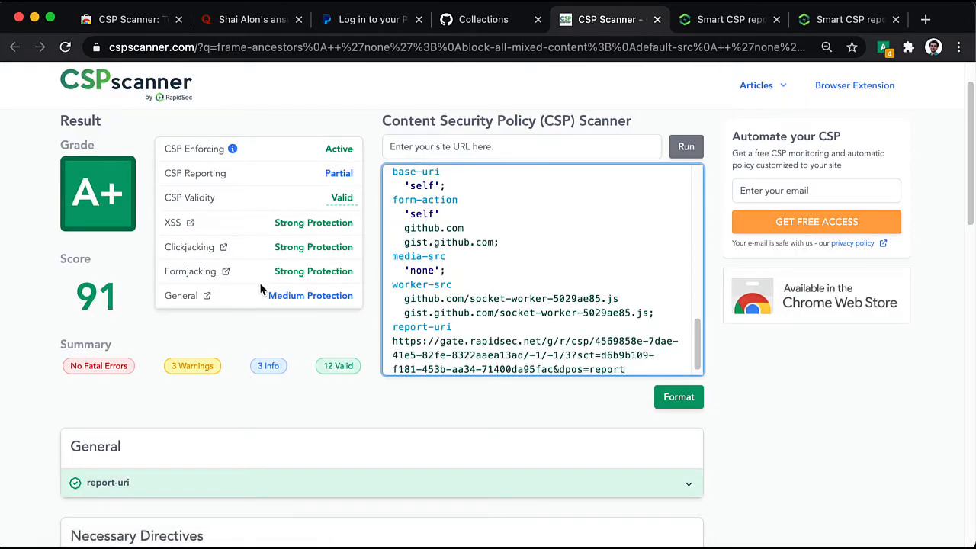
mouse_move(339, 185)
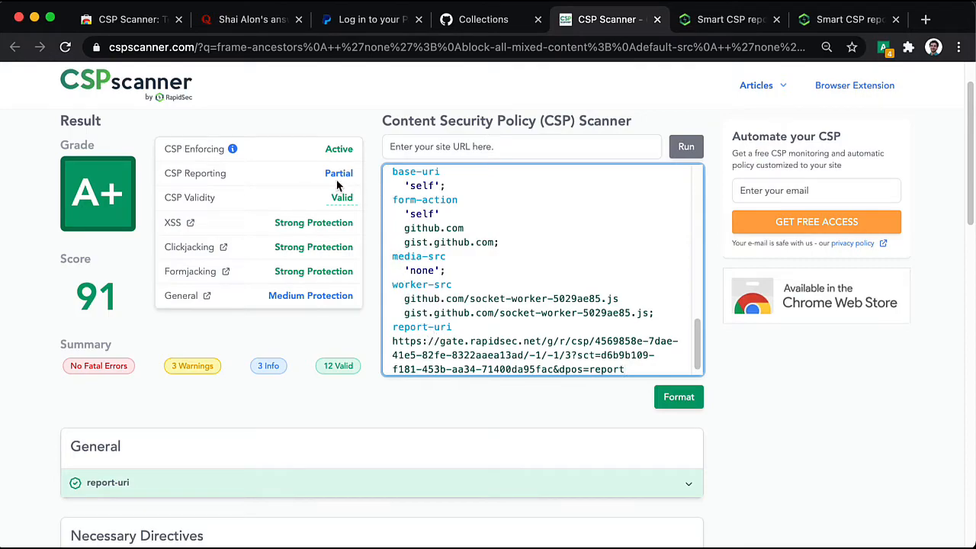
mouse_move(358, 180)
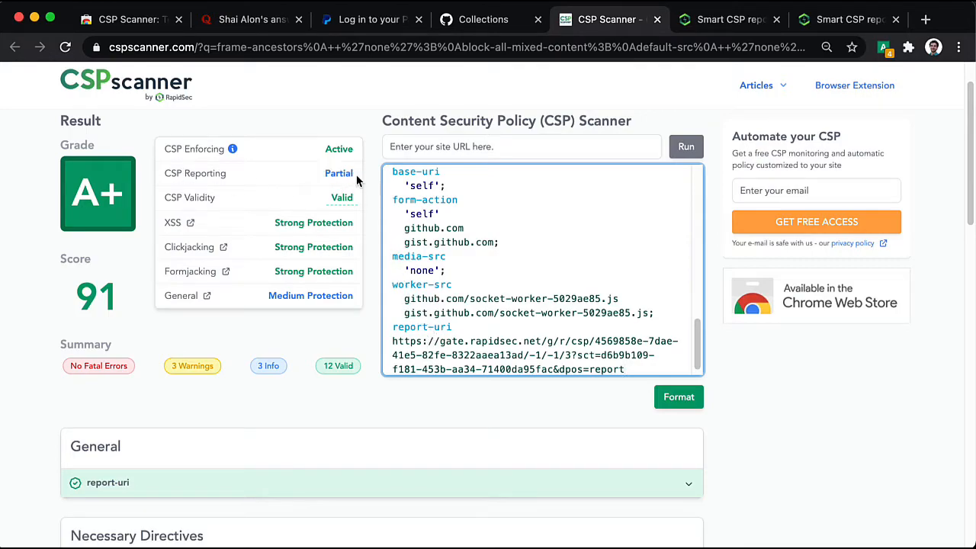
scroll(down, 3)
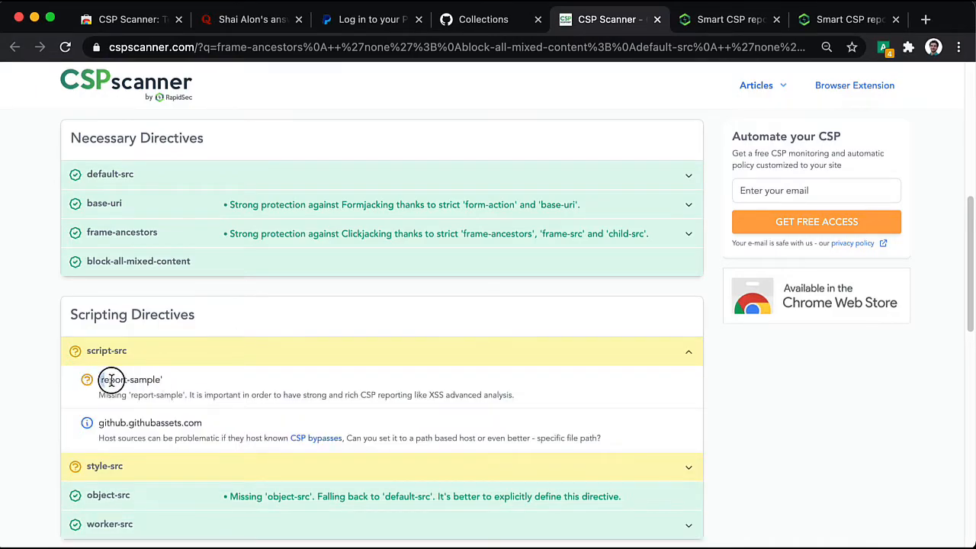
double_click(129, 379)
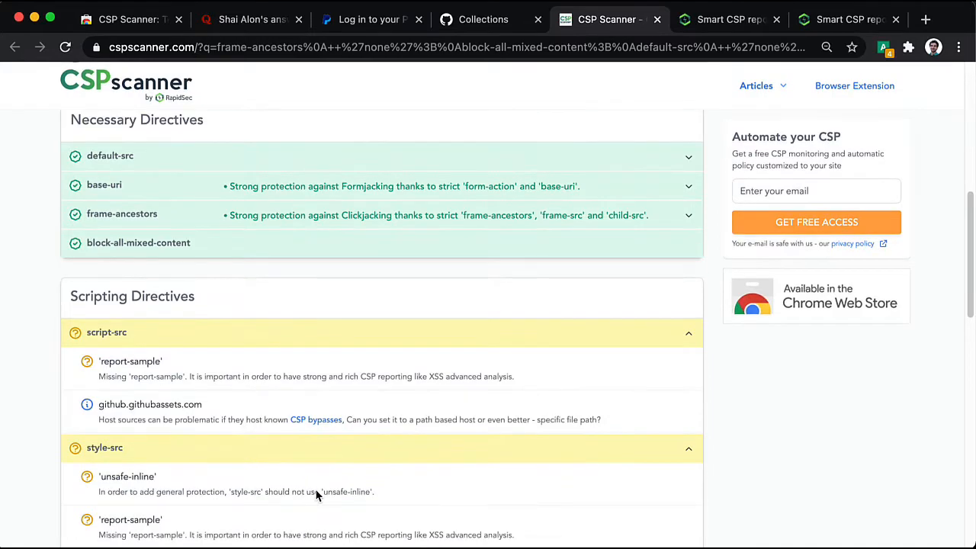
scroll(up, 3)
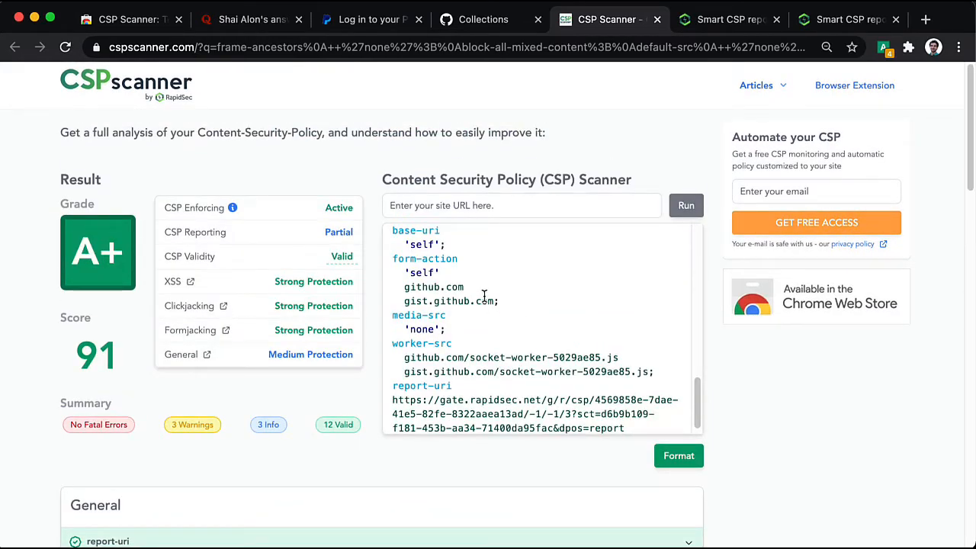
Overwrite 'unsafe-inline' under style-src with 'report-sample' in the policy editor
scroll(up, 3)
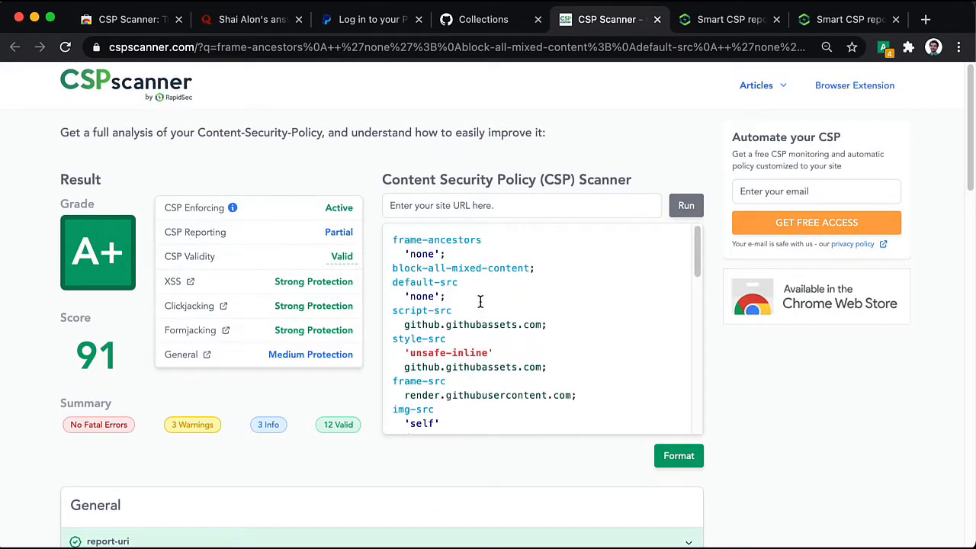
double_click(448, 352)
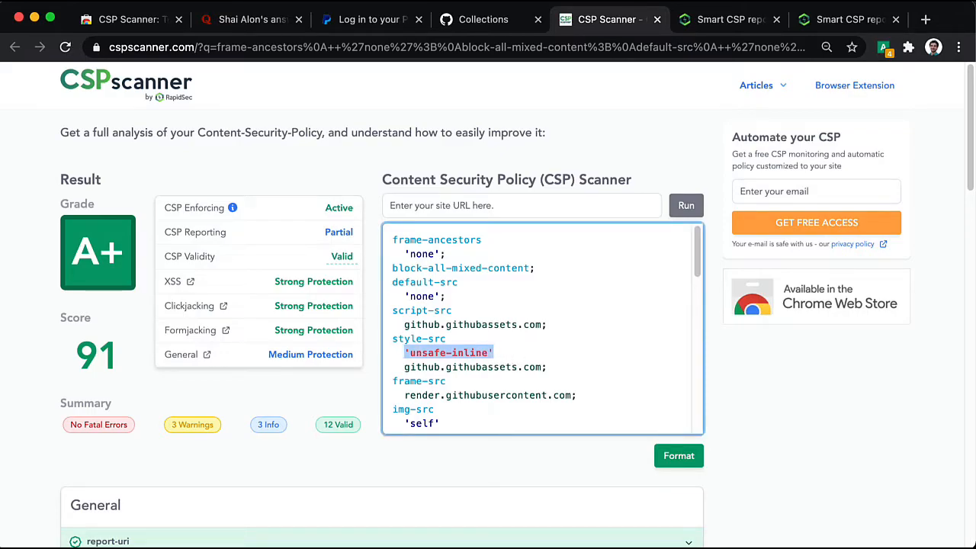
text('report-sample')
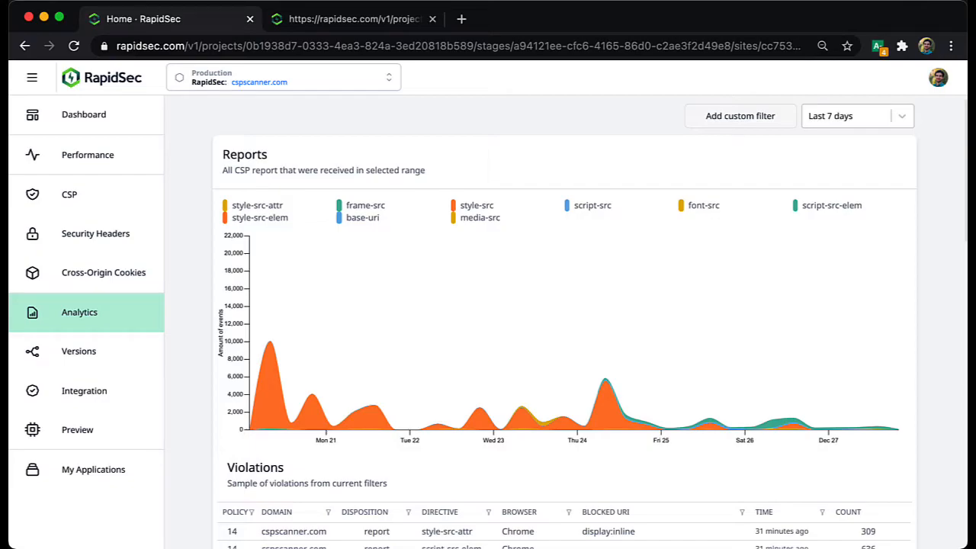
mouse_move(596, 133)
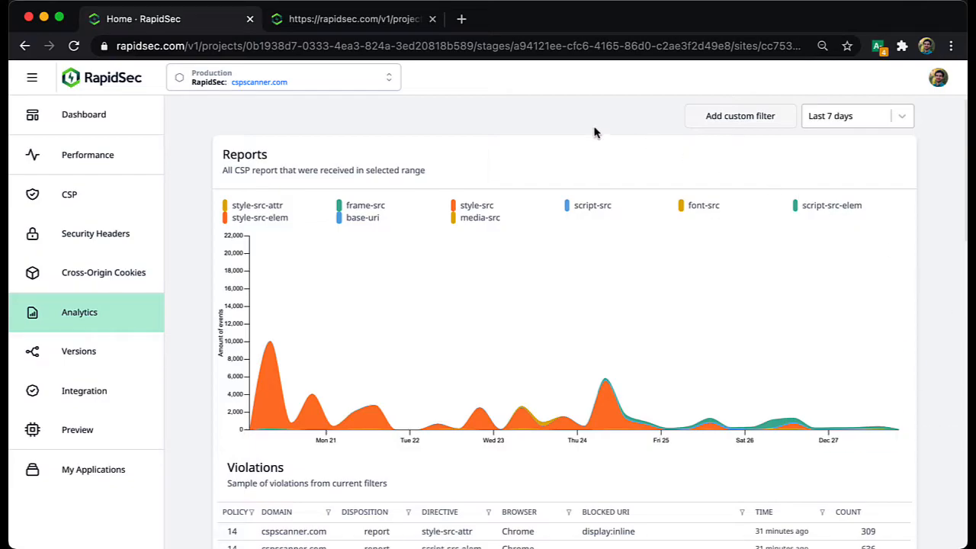
mouse_move(943, 398)
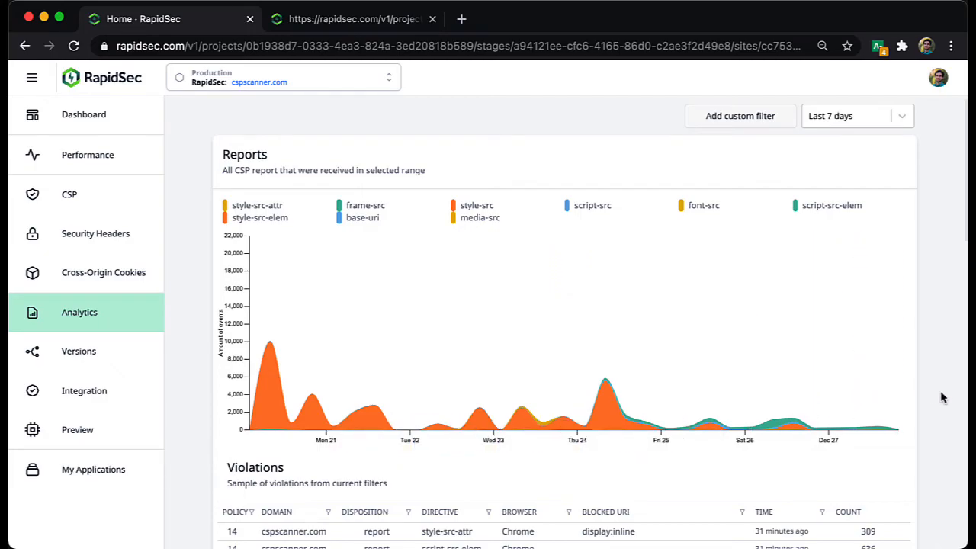
mouse_move(936, 396)
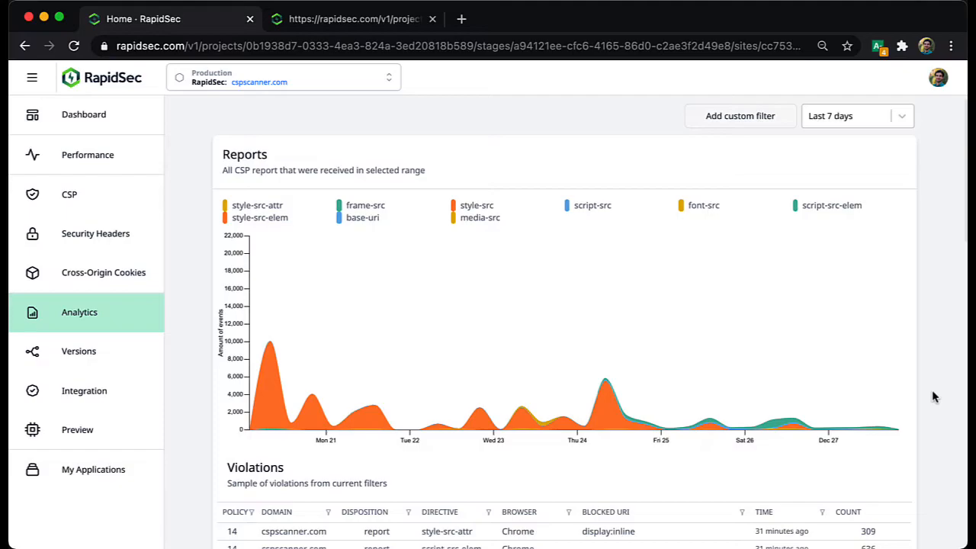
Sort the Analytics Violations table by Directive to show per-directive violation counts
scroll(down, 3)
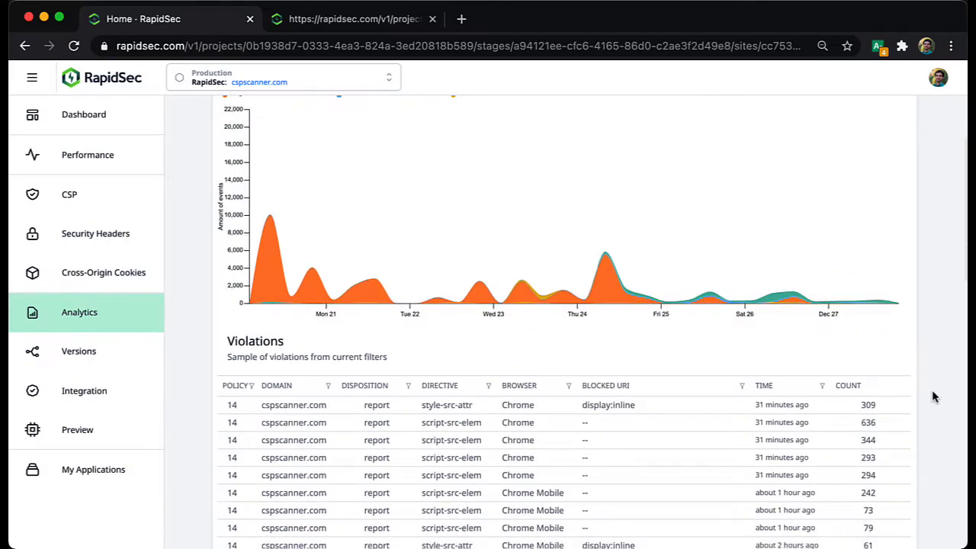
scroll(down, 3)
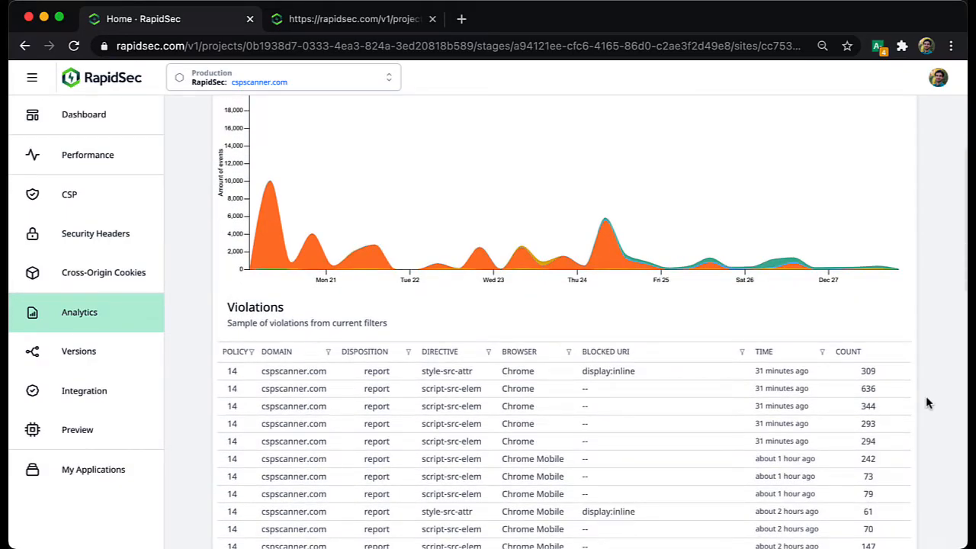
mouse_move(522, 368)
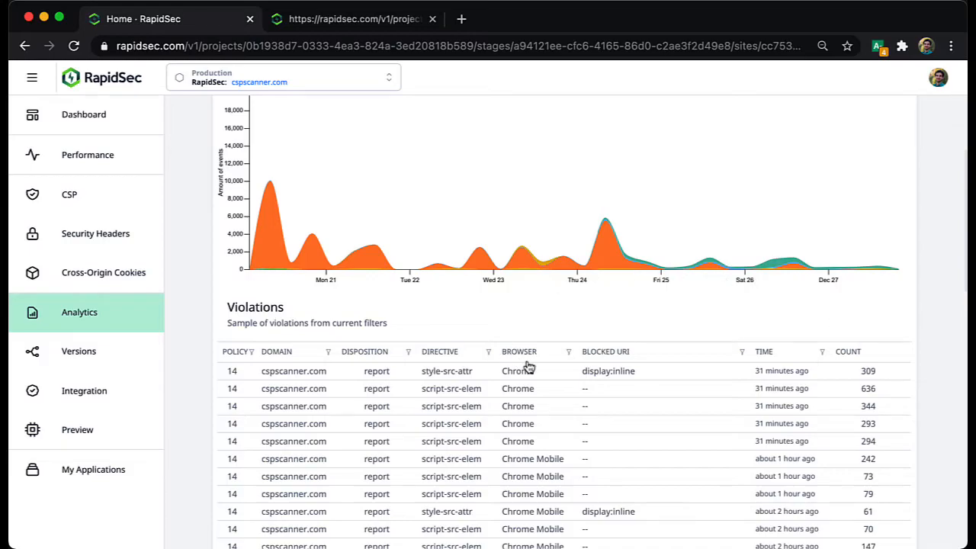
click(488, 352)
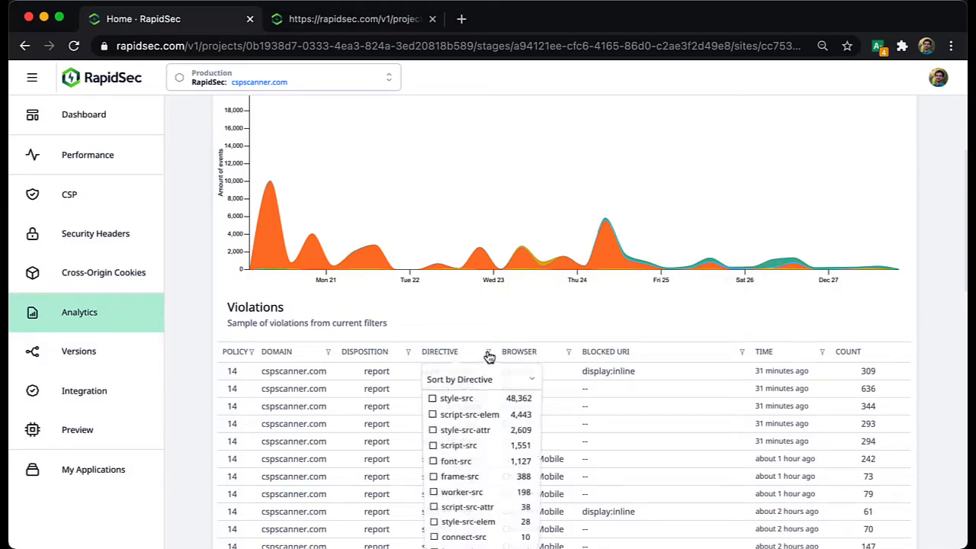
click(569, 352)
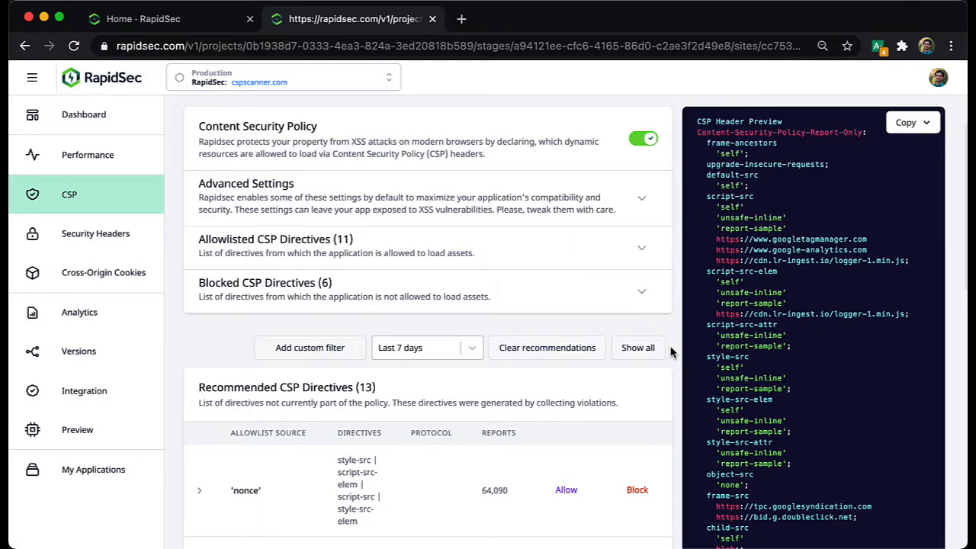
Scroll through the RapidSec CSP page's recommended directives and report-only header preview
scroll(down, 3)
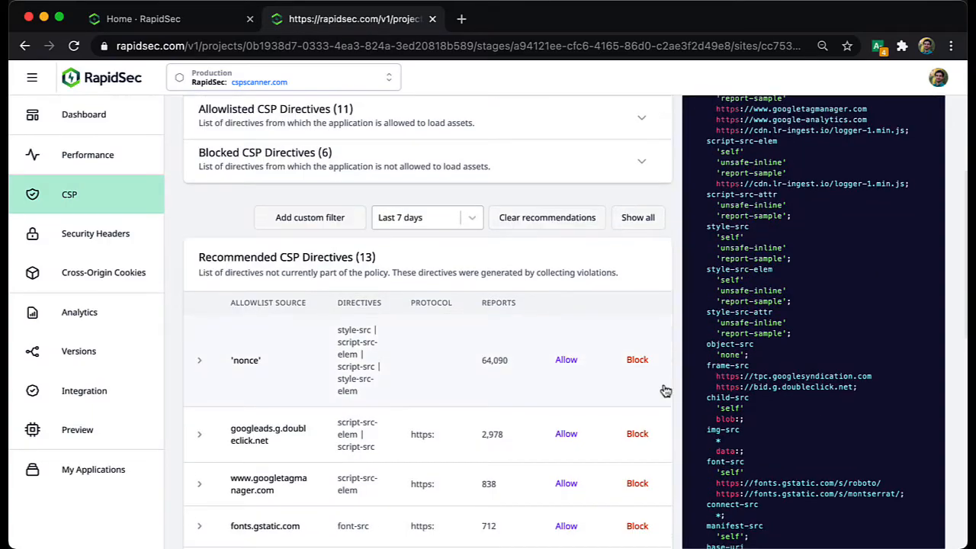
scroll(down, 3)
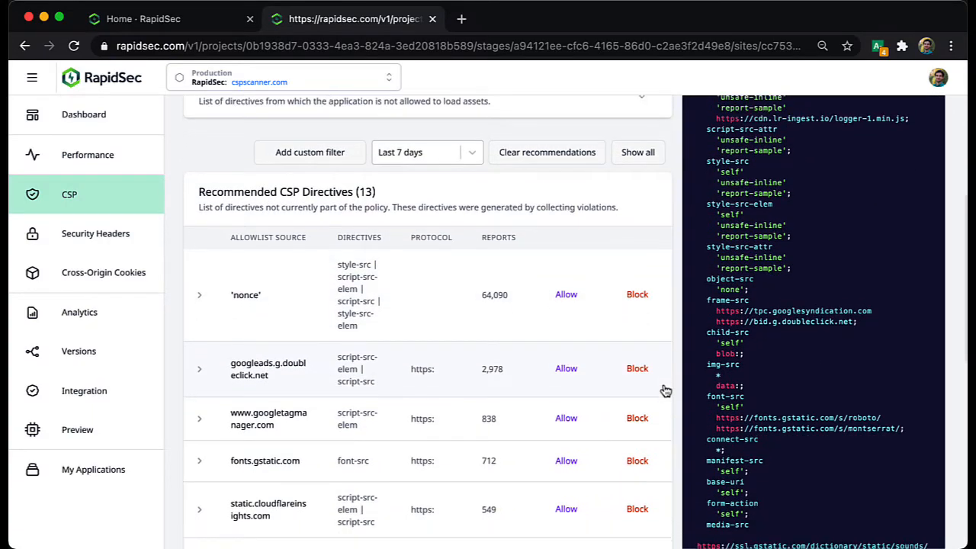
scroll(down, 3)
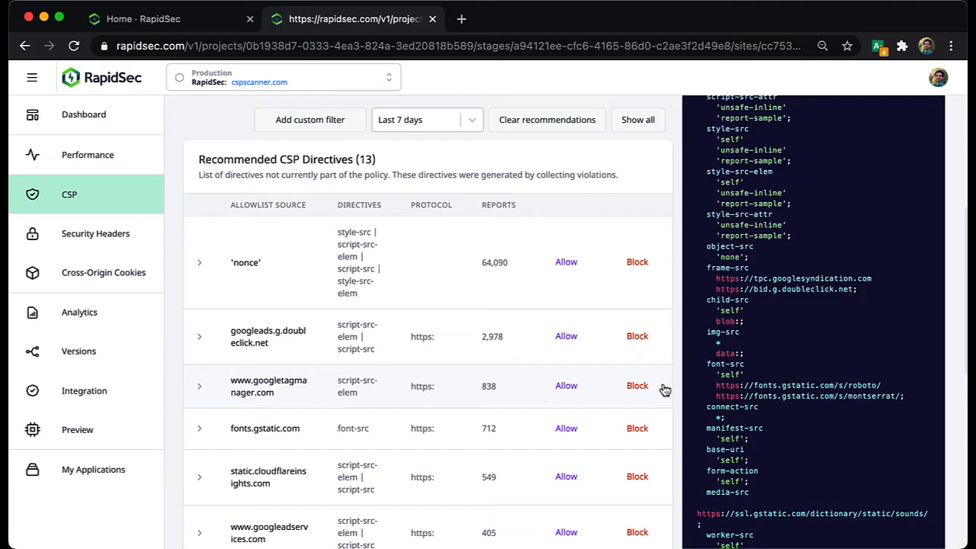
scroll(down, 3)
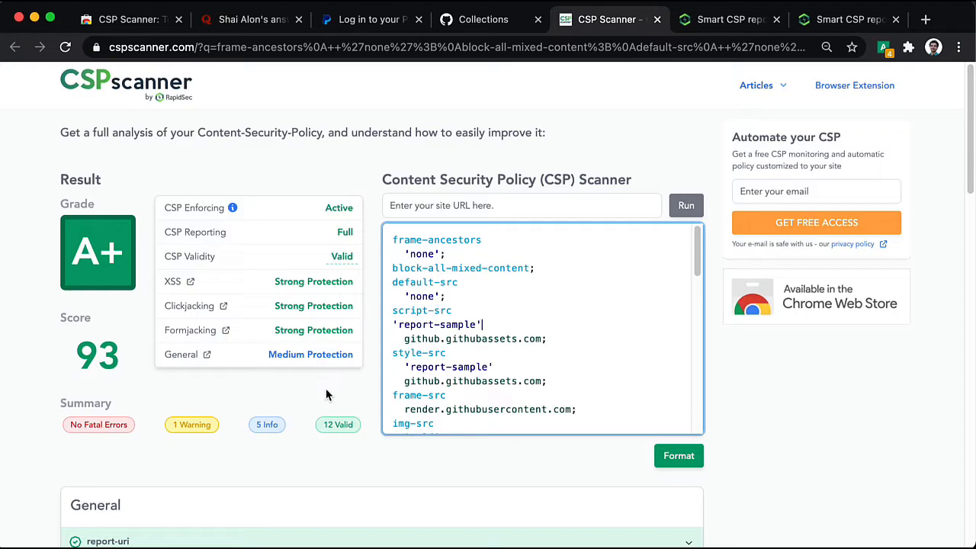
Scroll the cspscanner results to review the img-src *.githubusercontent.com wildcard warning
scroll(down, 3)
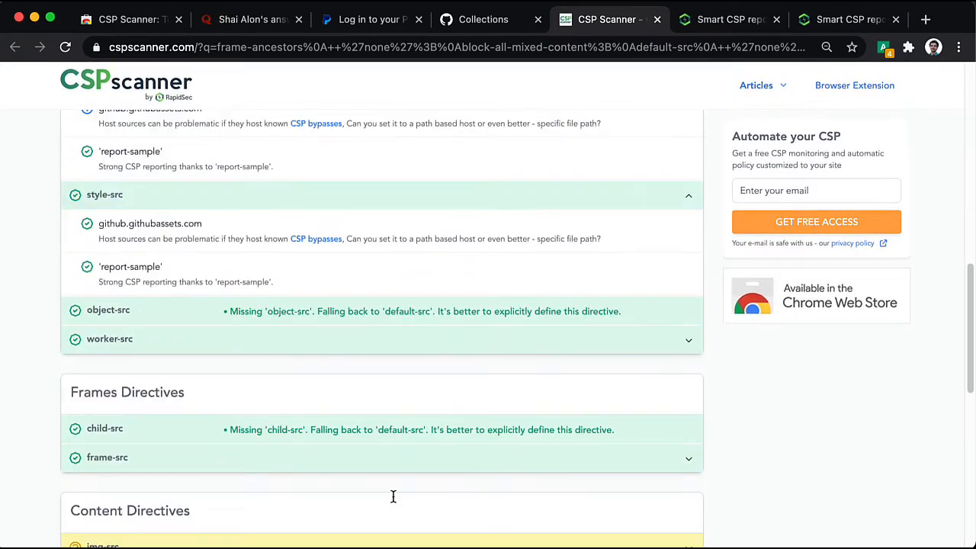
scroll(down, 3)
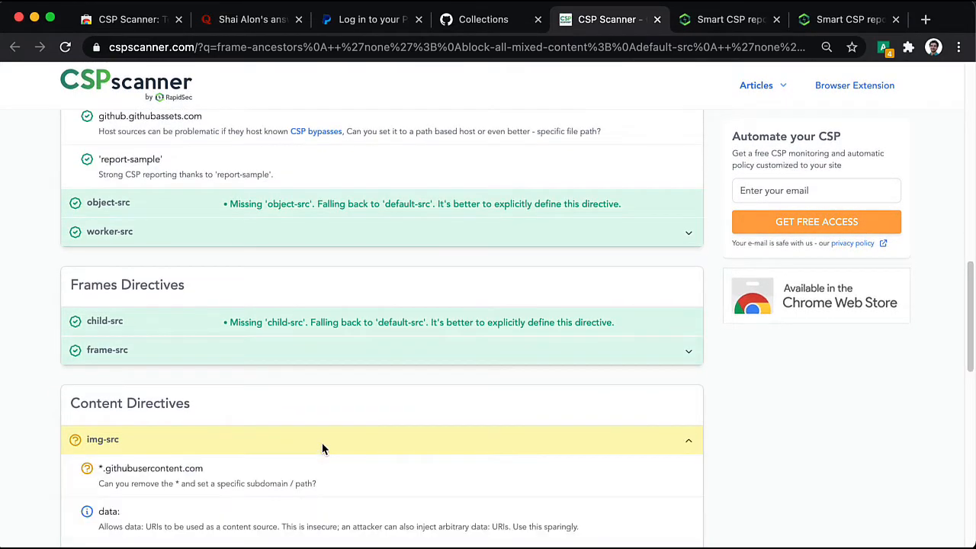
scroll(down, 3)
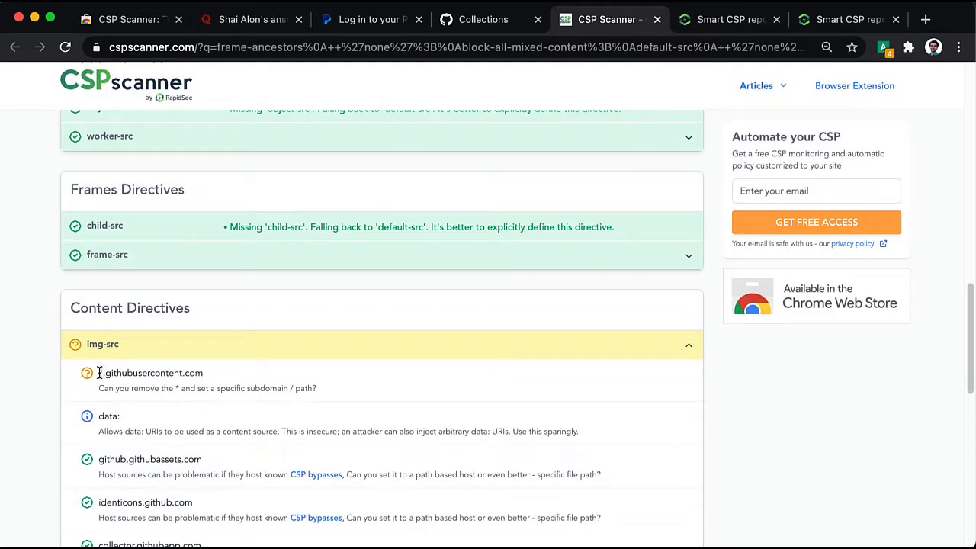
scroll(up, 3)
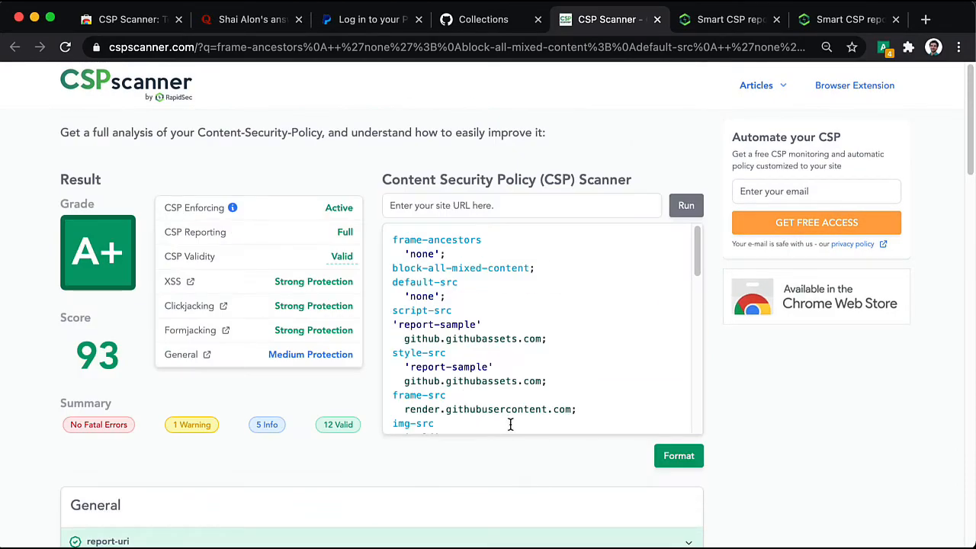
scroll(down, 3)
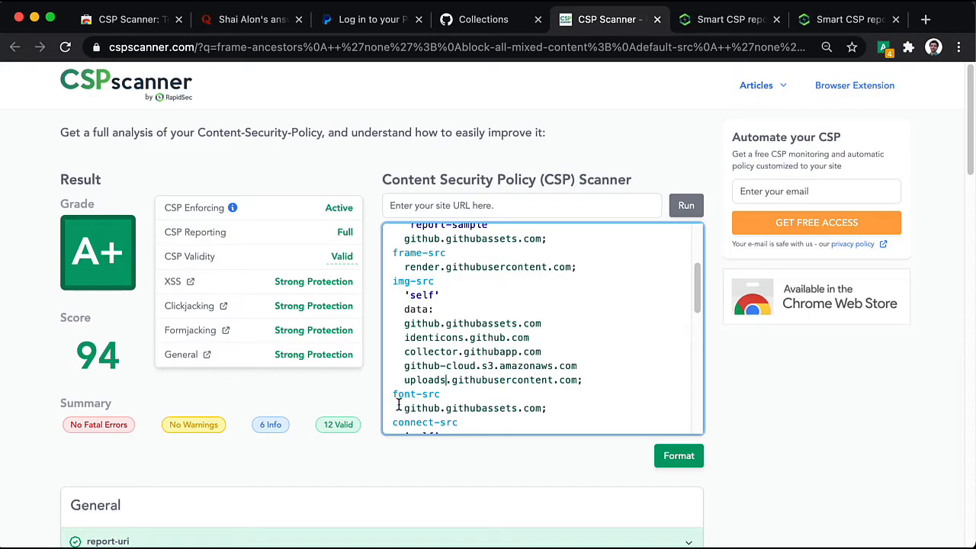
mouse_move(476, 395)
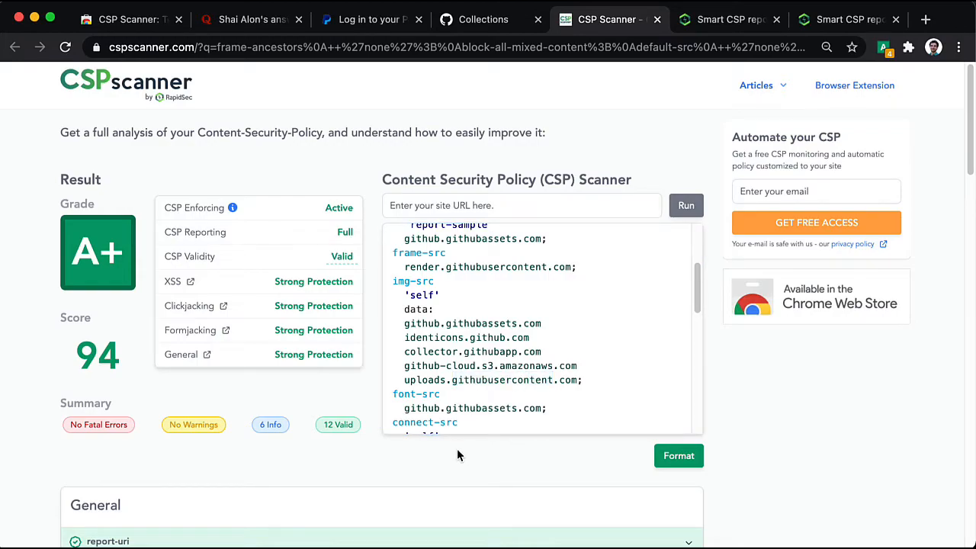
mouse_move(537, 467)
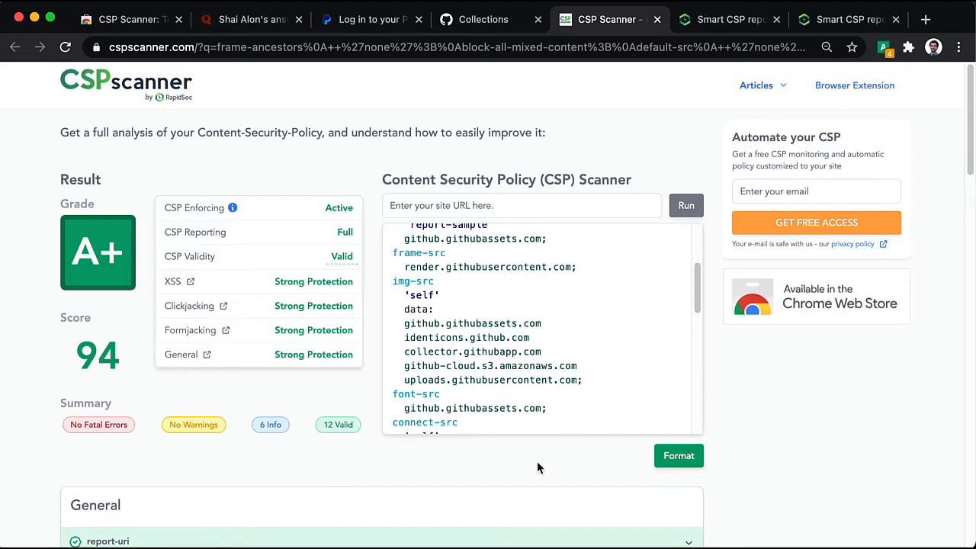
mouse_move(224, 371)
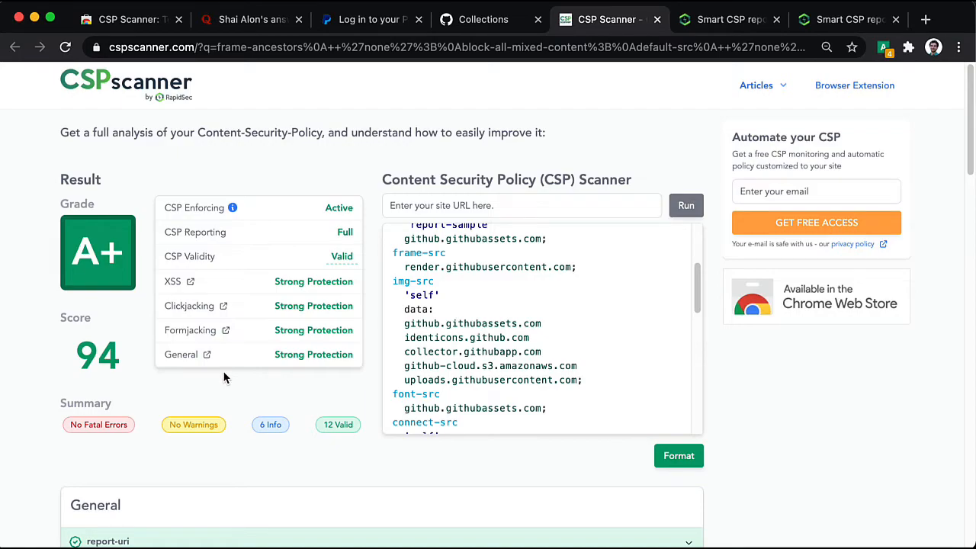
mouse_move(181, 354)
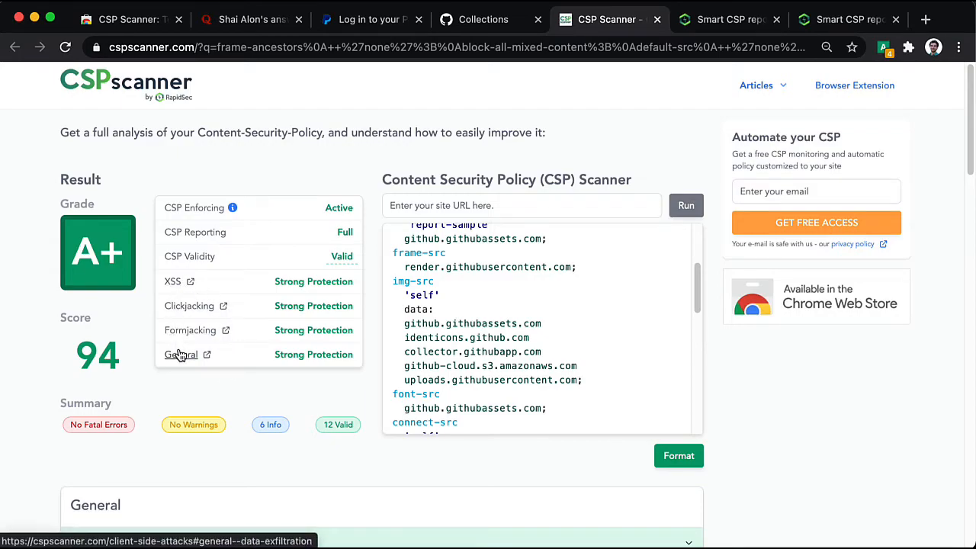
mouse_move(212, 417)
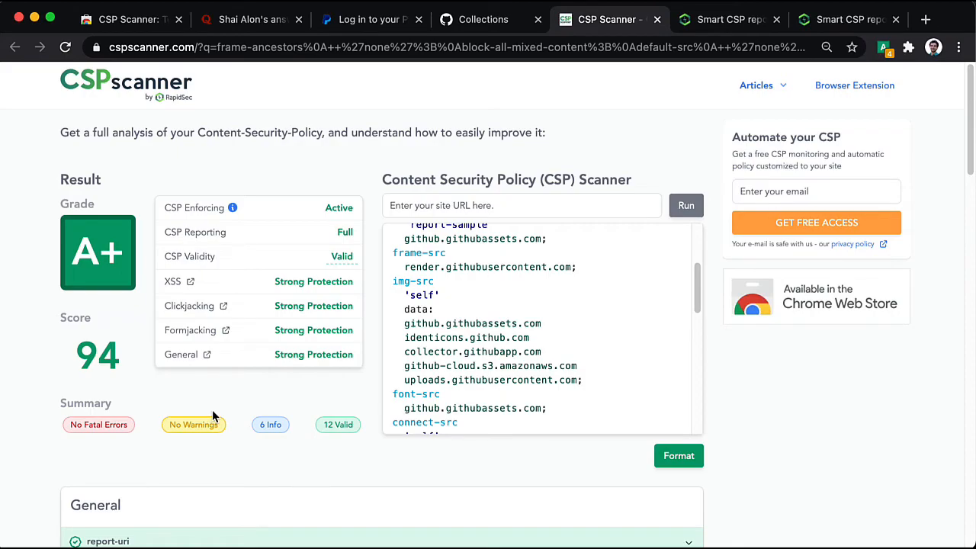
mouse_move(151, 90)
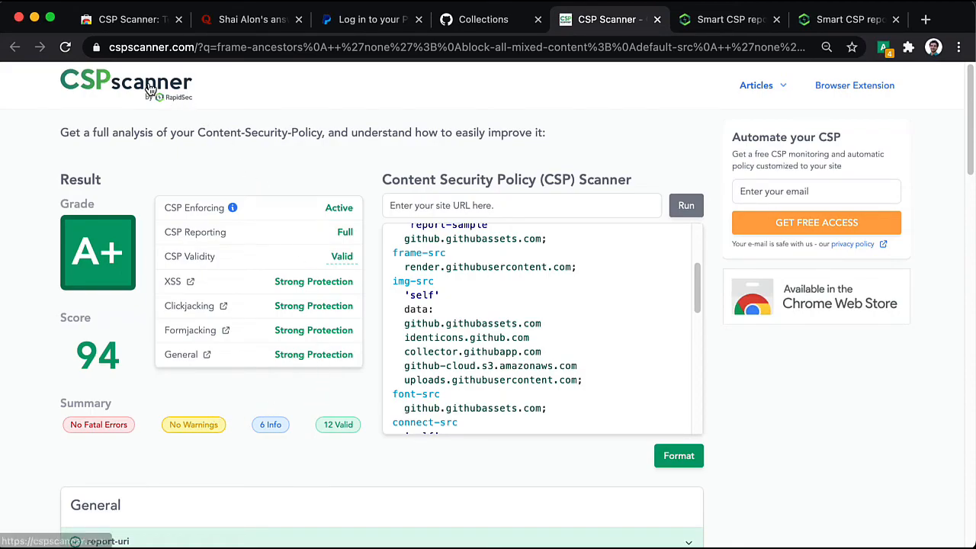